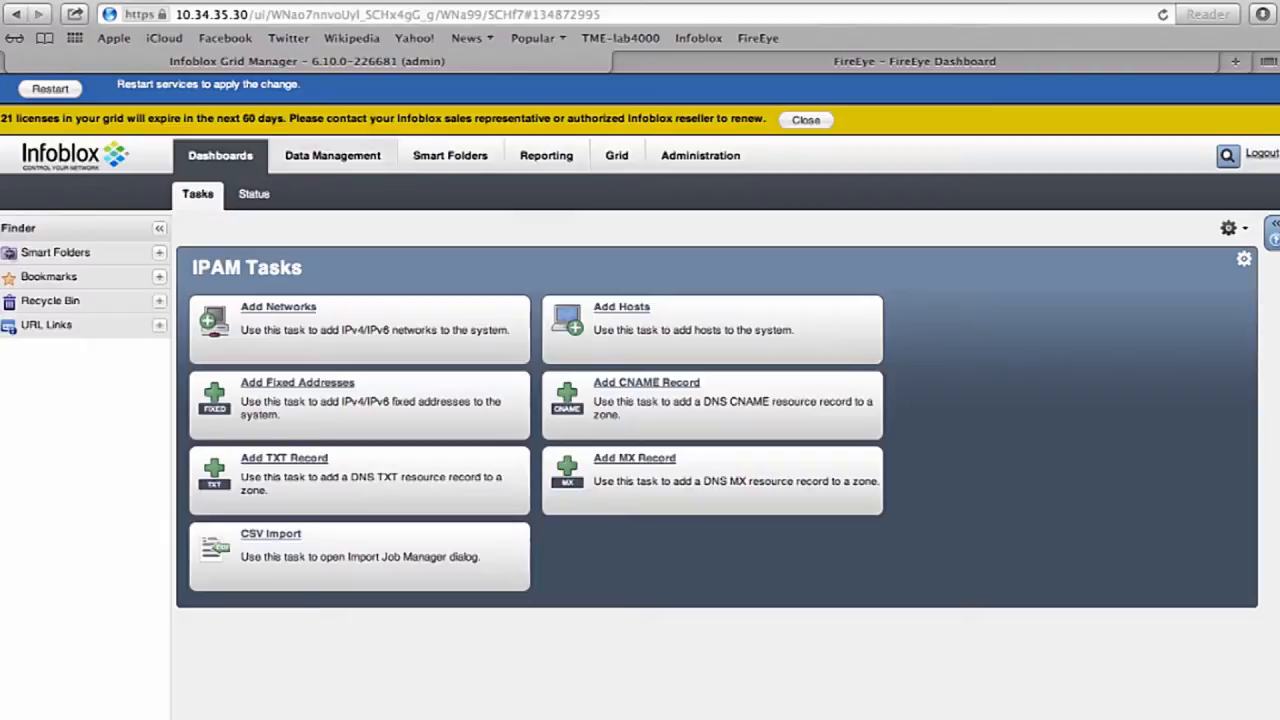
Navigate to Data Management > DNS to reach the response policy zones
{"action": "left_click", "coordinate": [332, 155]}
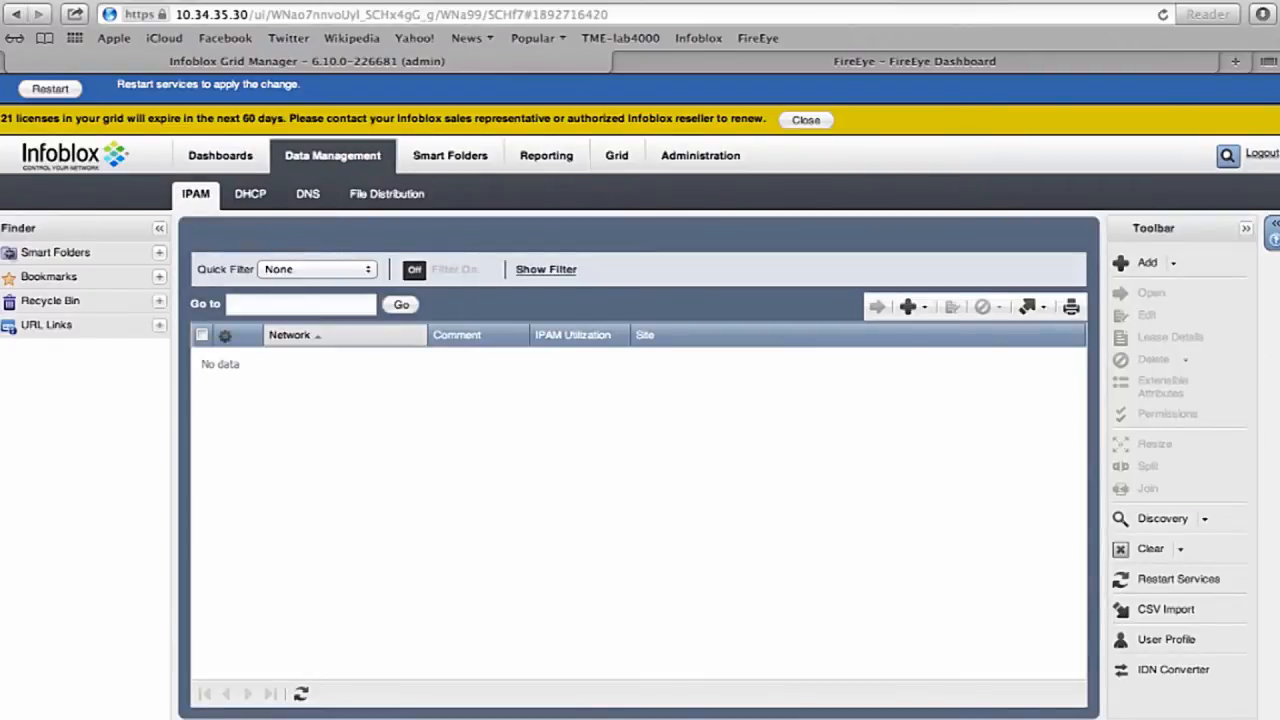
{"action": "left_click", "coordinate": [307, 193]}
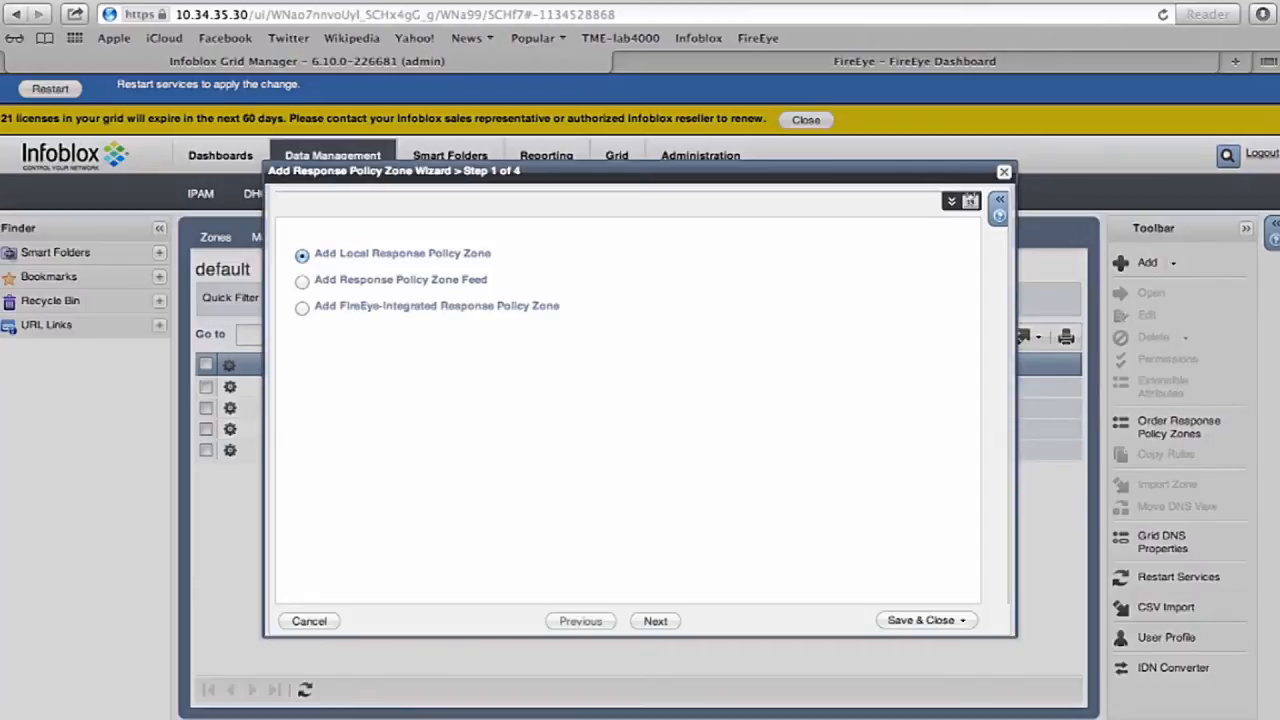
Choose a FireEye-integrated zone named FireEyeWestCoast and advance to rule mapping
{"action": "left_click", "coordinate": [302, 307]}
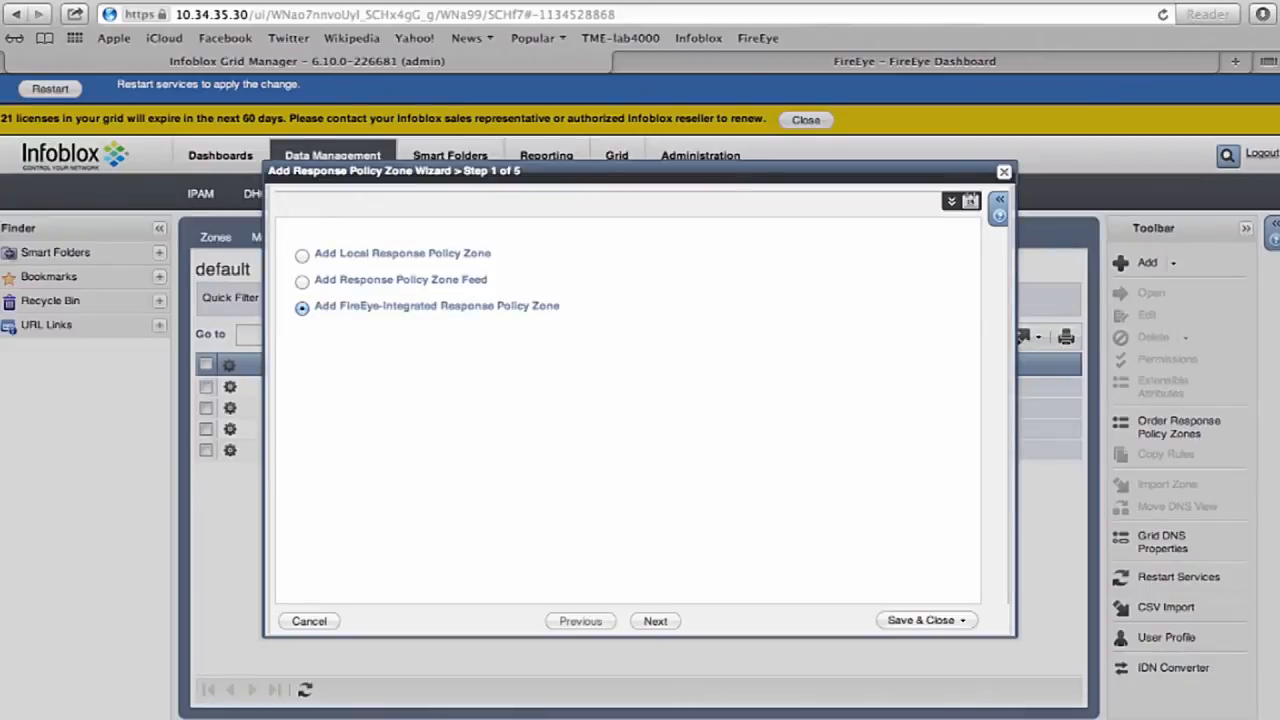
{"action": "left_click", "coordinate": [655, 620]}
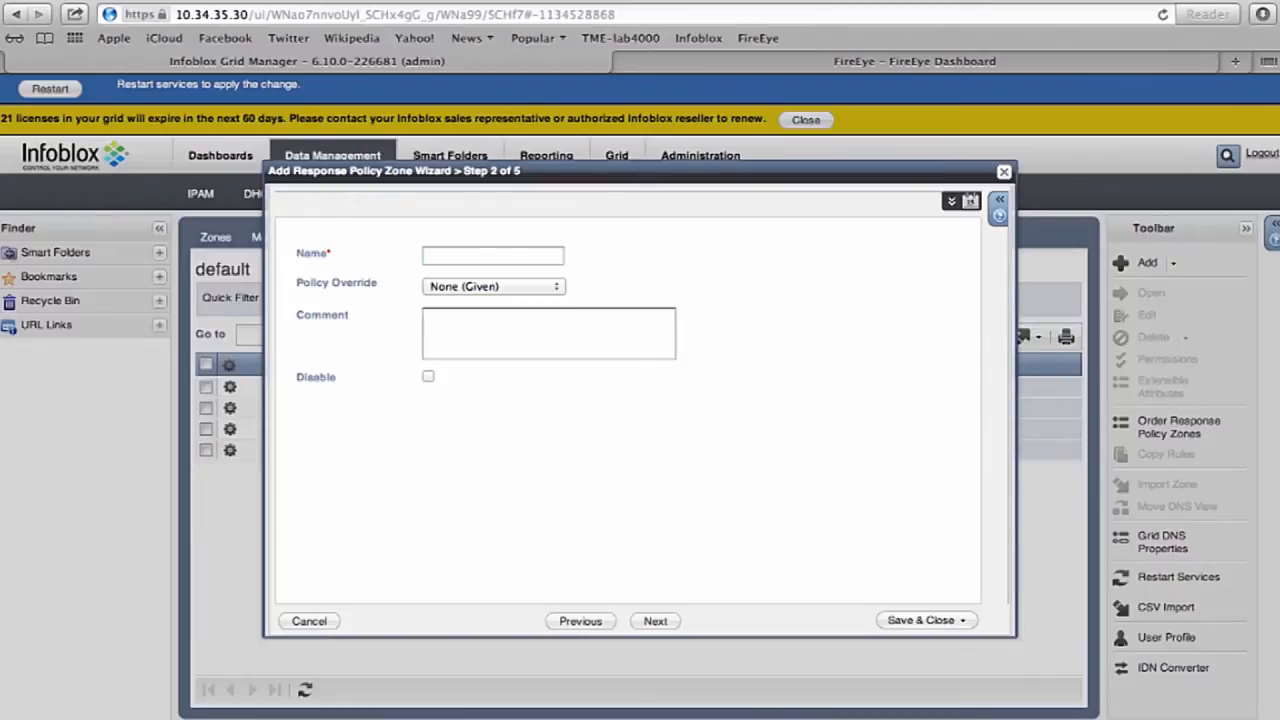
{"action": "type", "text": "FireEye"}
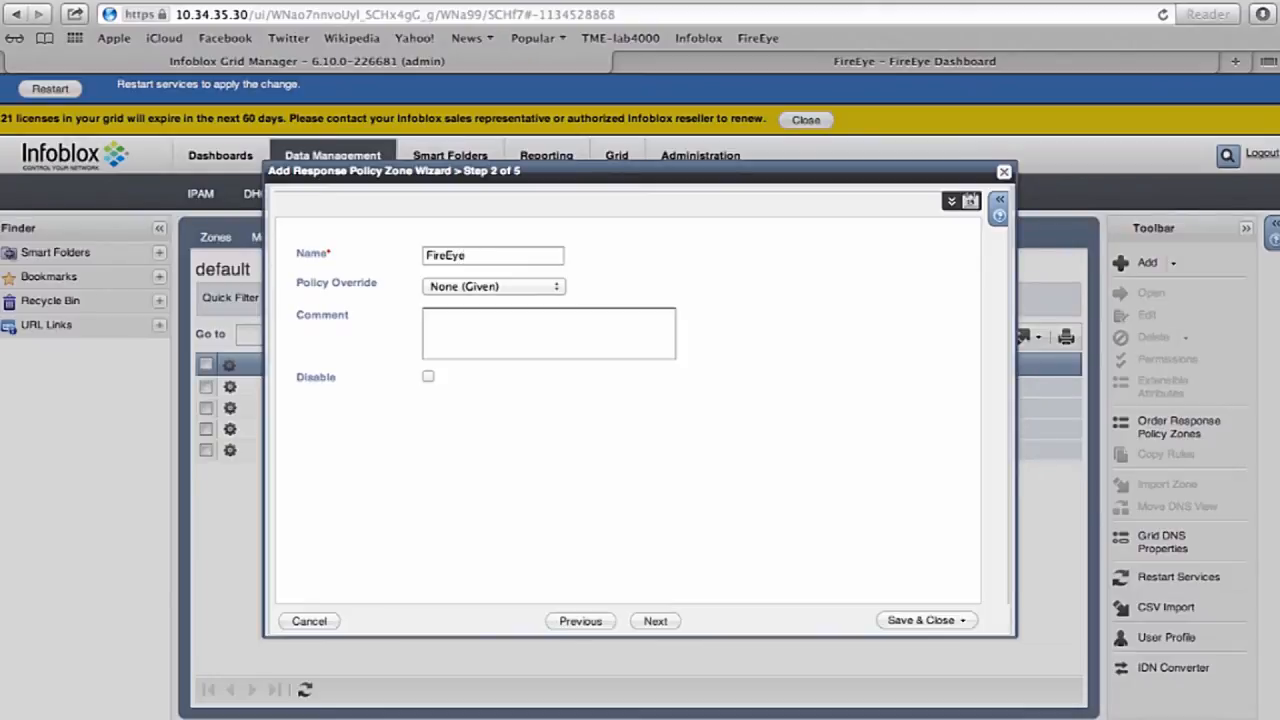
{"action": "type", "text": "WestCoast"}
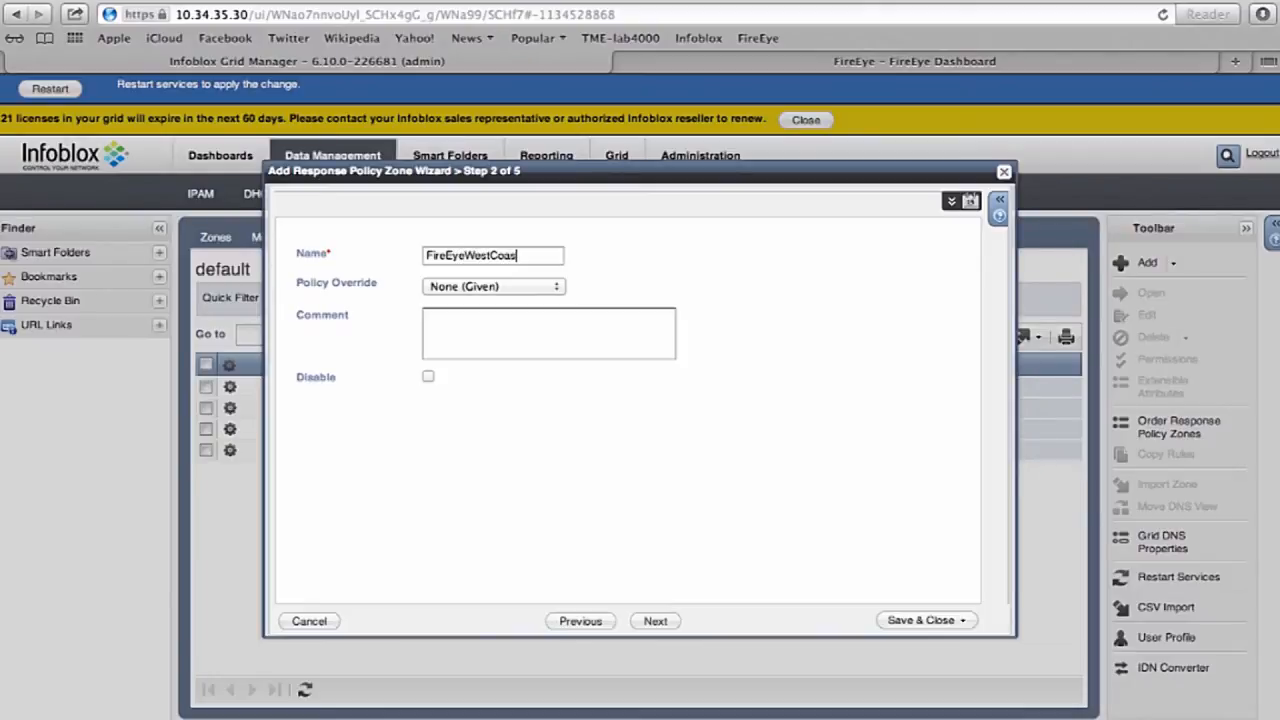
{"action": "type", "text": "t"}
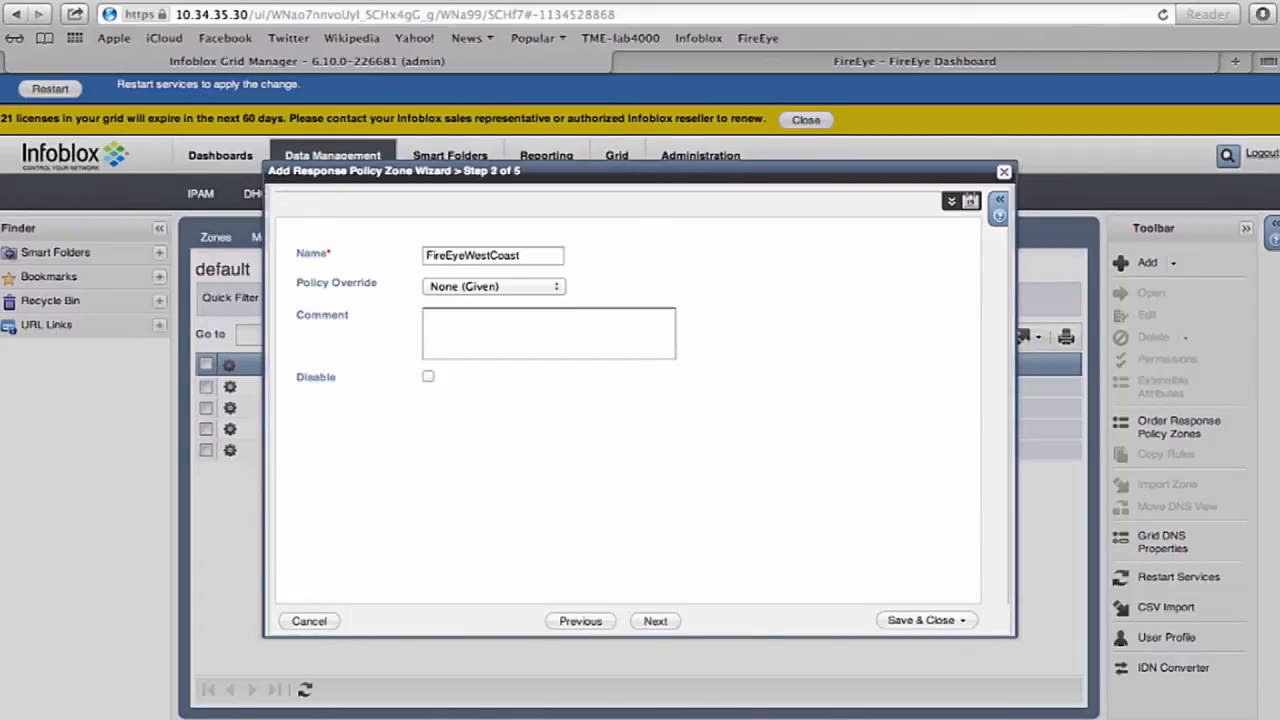
{"action": "left_click", "coordinate": [655, 621]}
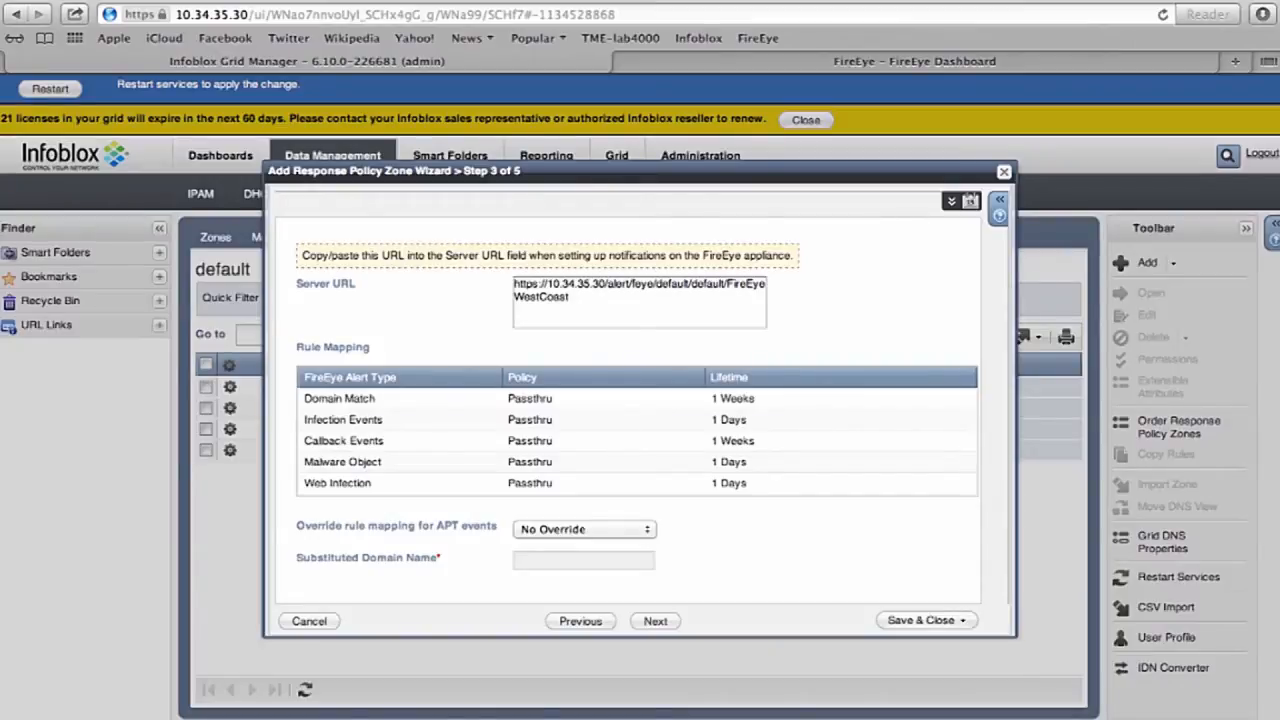
Copy the Server URL; set Domain Match to Block (No Data), Infection Events to Substitute (Domain Name)
{"action": "triple_click", "coordinate": [638, 290]}
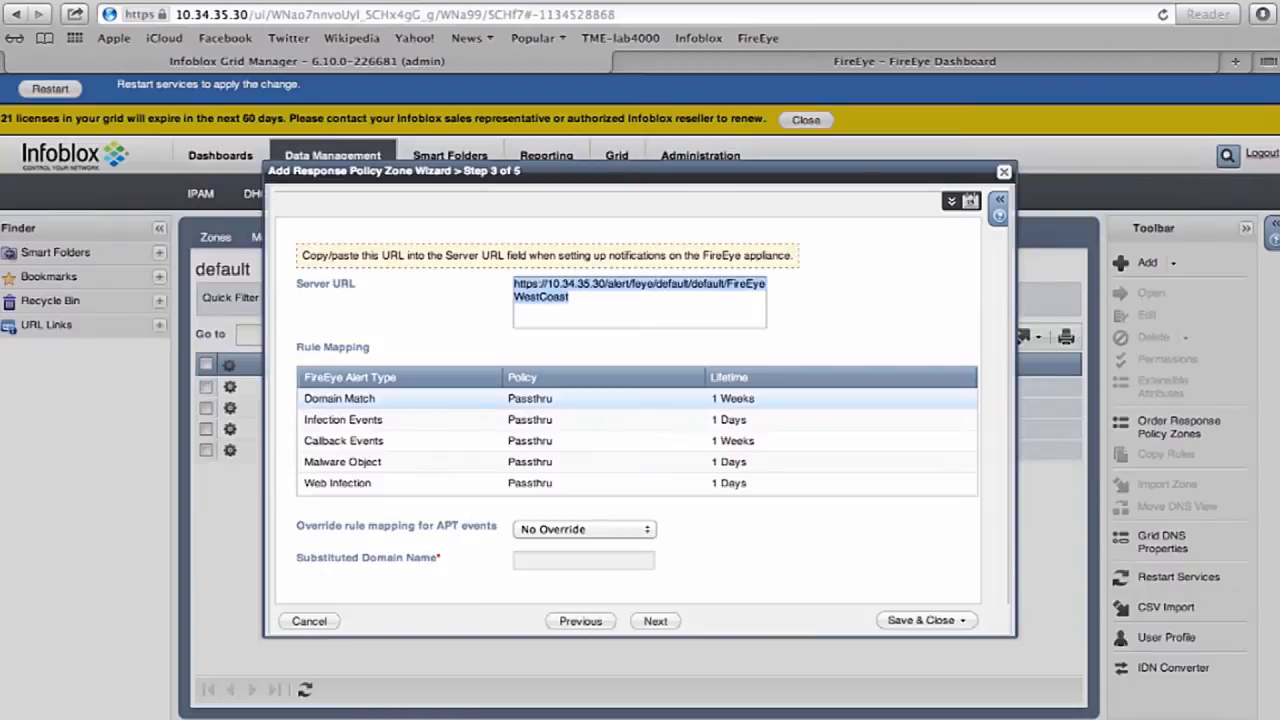
{"action": "left_click", "coordinate": [595, 398]}
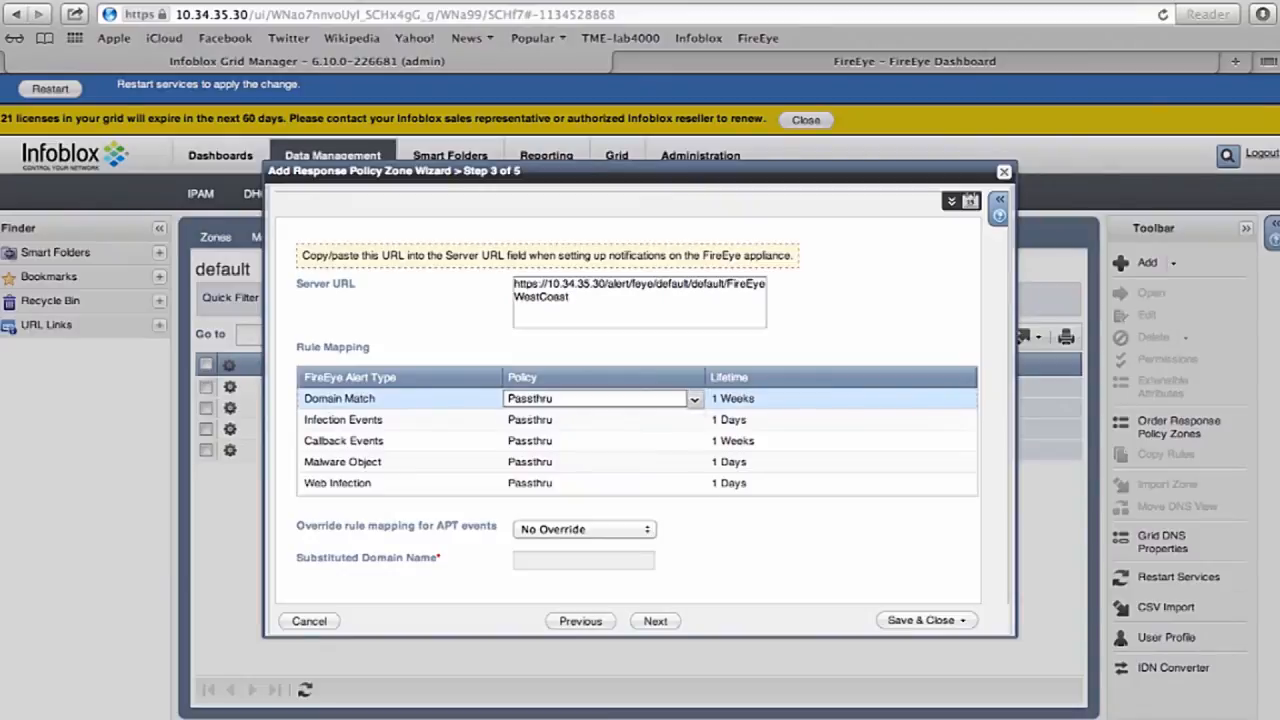
{"action": "left_click", "coordinate": [693, 398]}
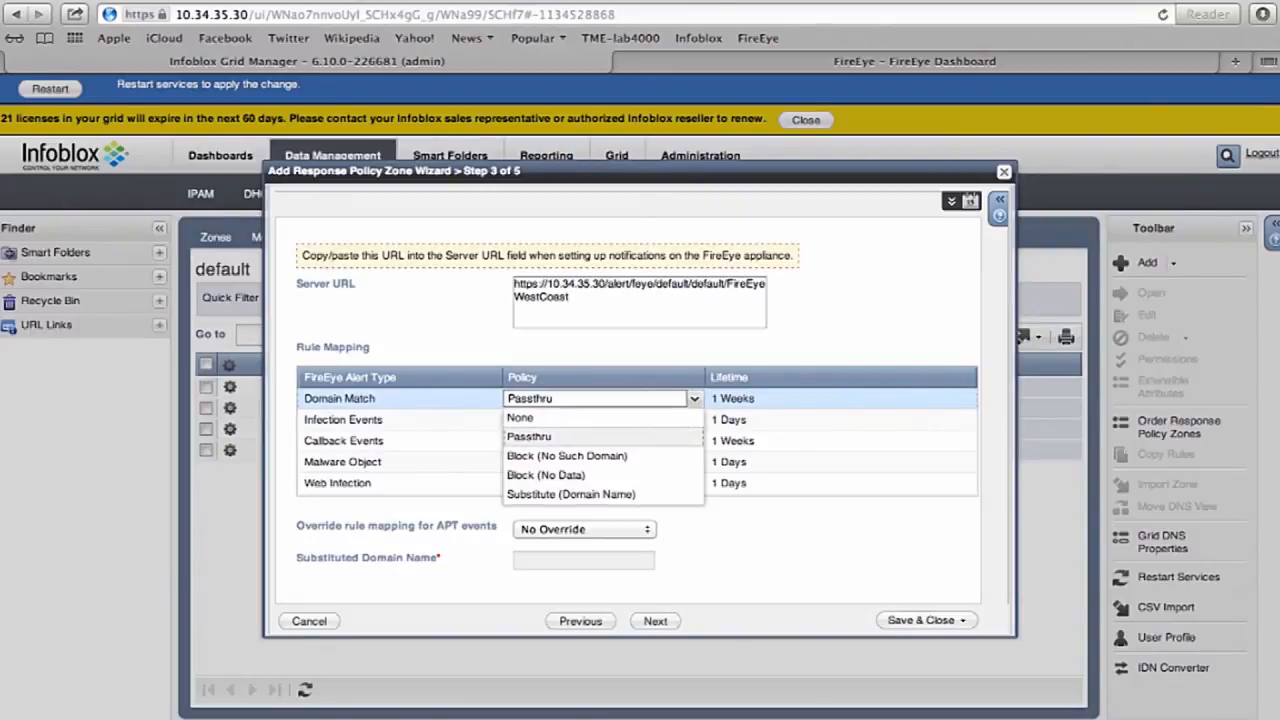
{"action": "mouse_move", "coordinate": [546, 474]}
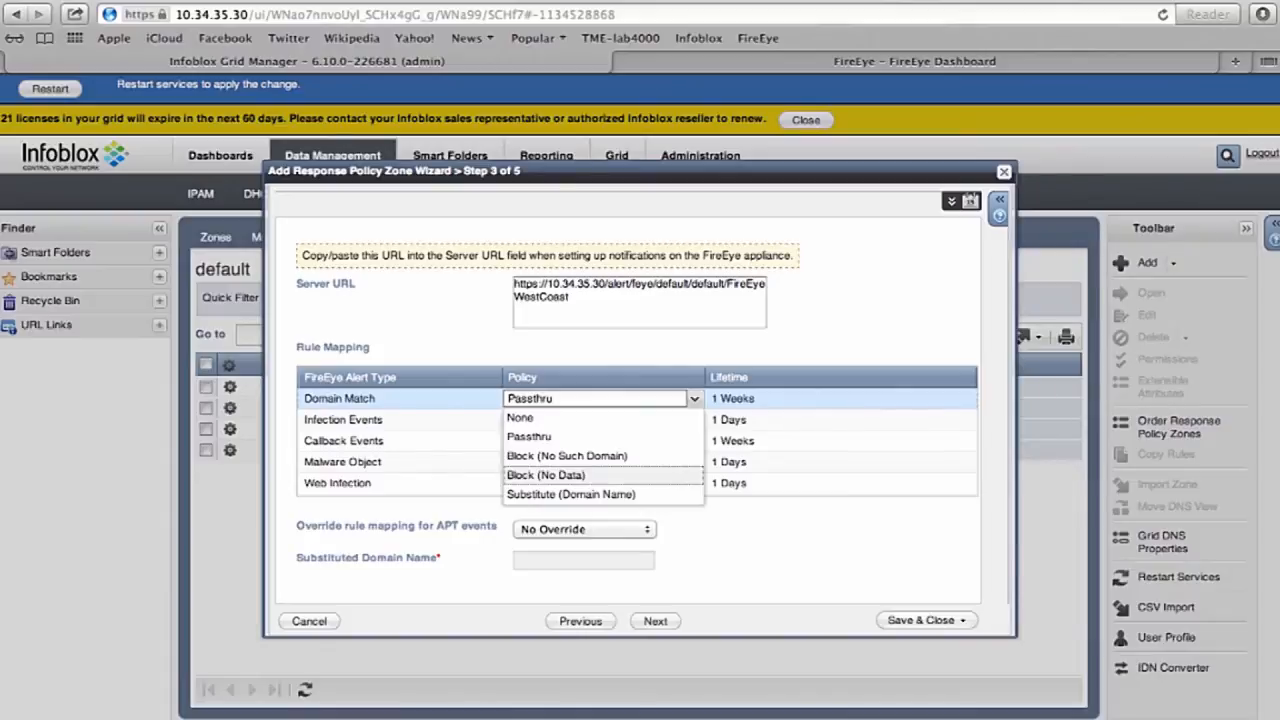
{"action": "left_click", "coordinate": [546, 474]}
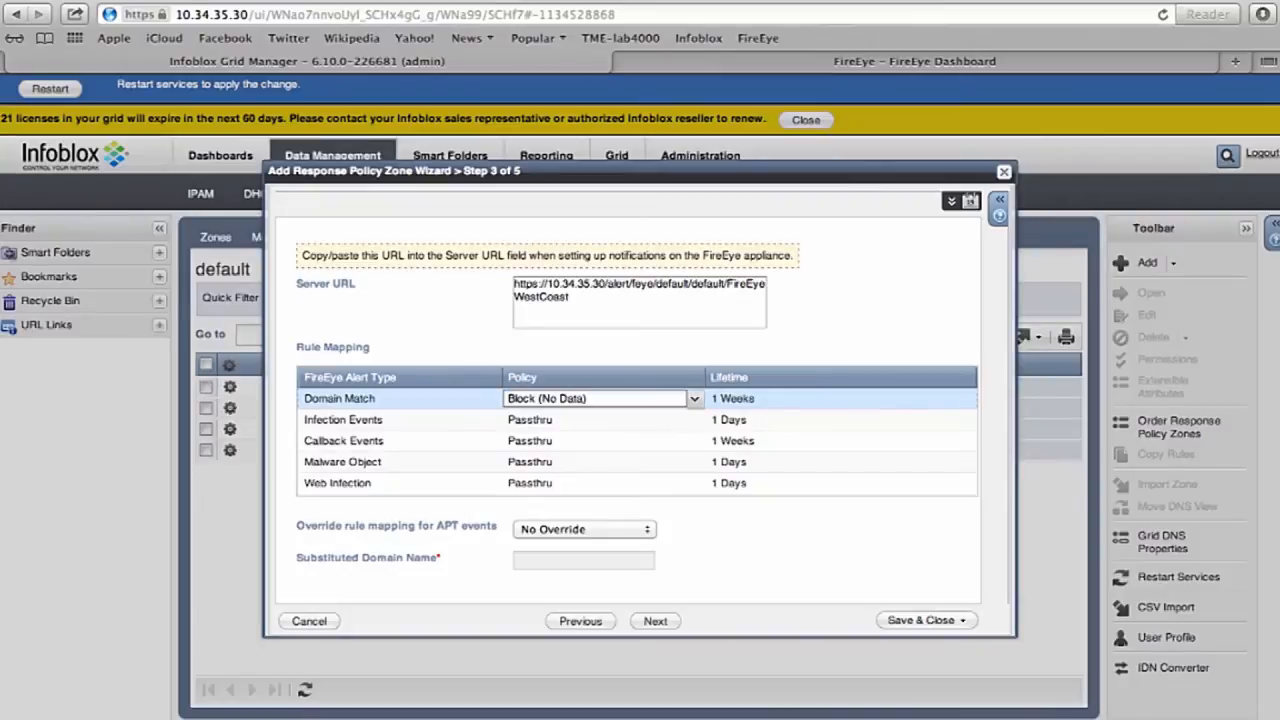
{"action": "left_click", "coordinate": [694, 419]}
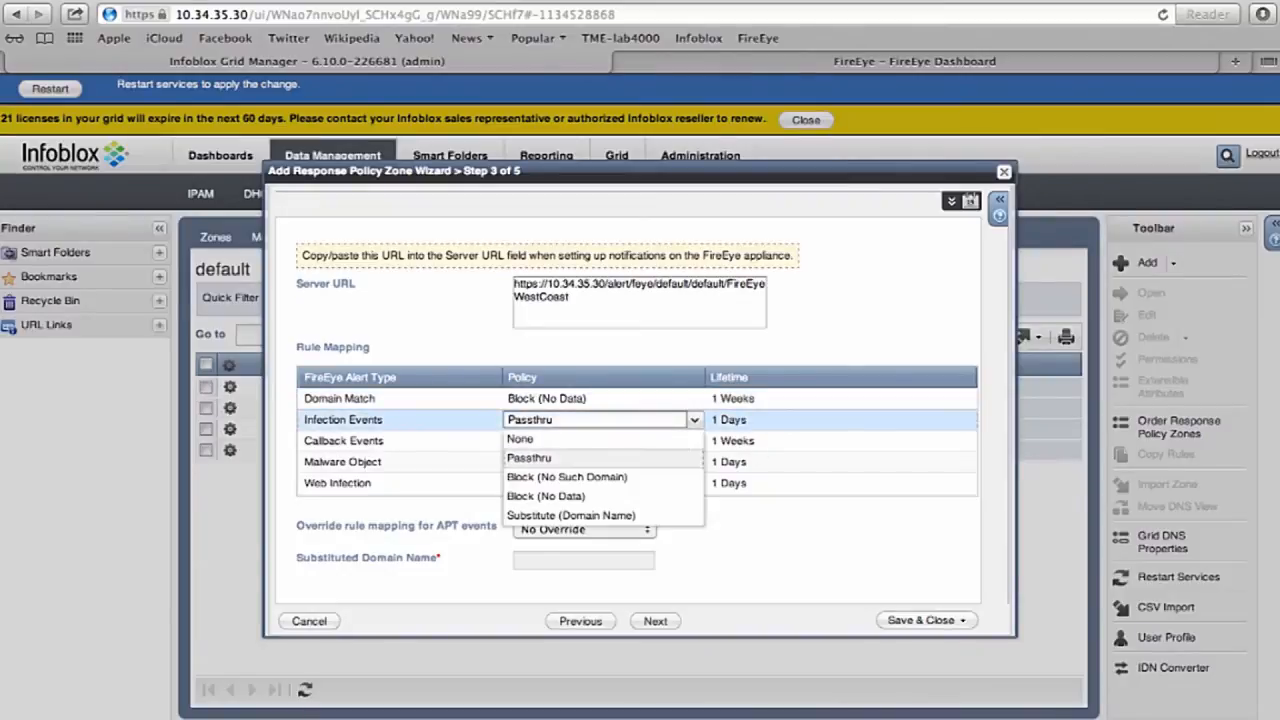
{"action": "mouse_move", "coordinate": [570, 515]}
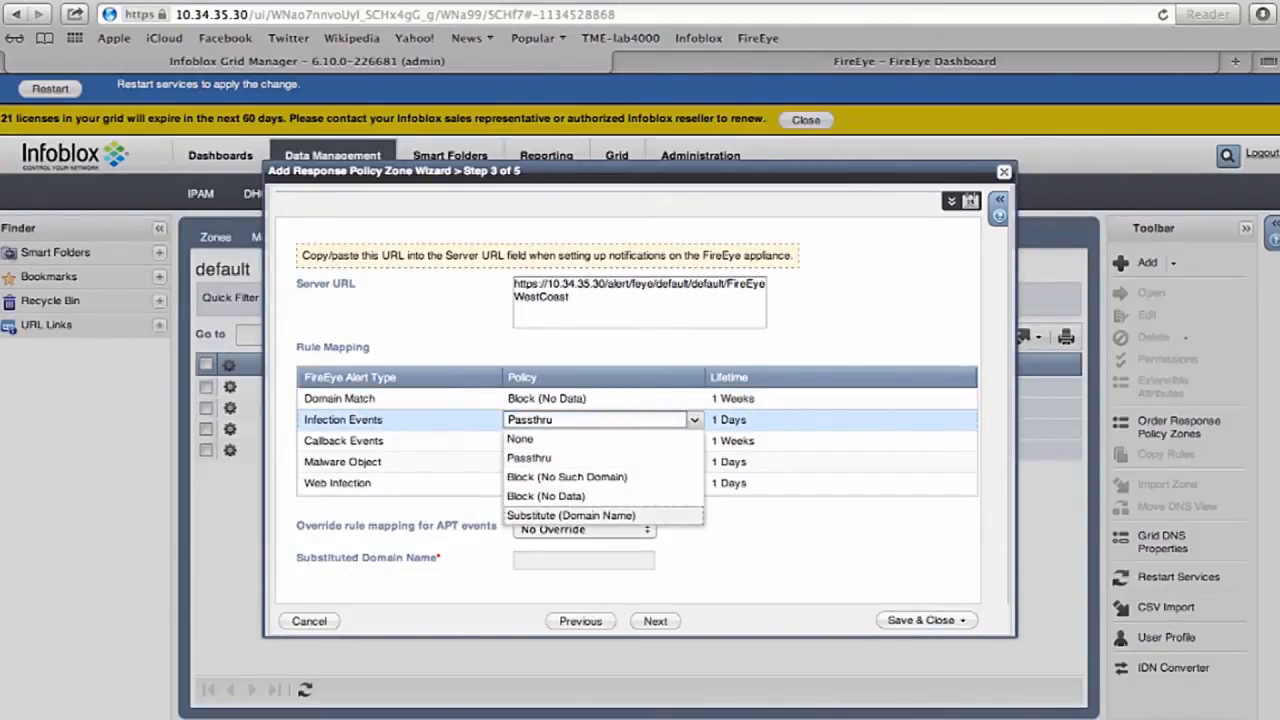
{"action": "left_click", "coordinate": [570, 515]}
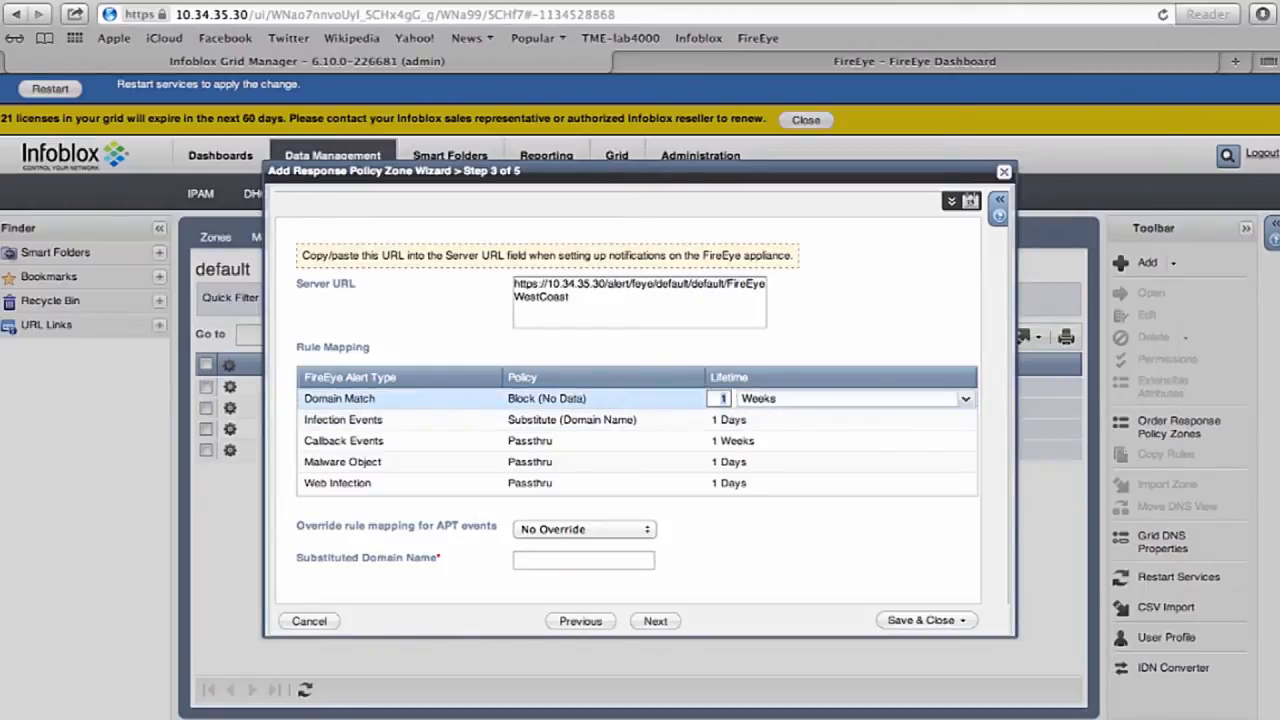
Keep Domain Match lifetime in weeks, enter the mywallgarden substituted domain, and continue
{"action": "left_click", "coordinate": [963, 398]}
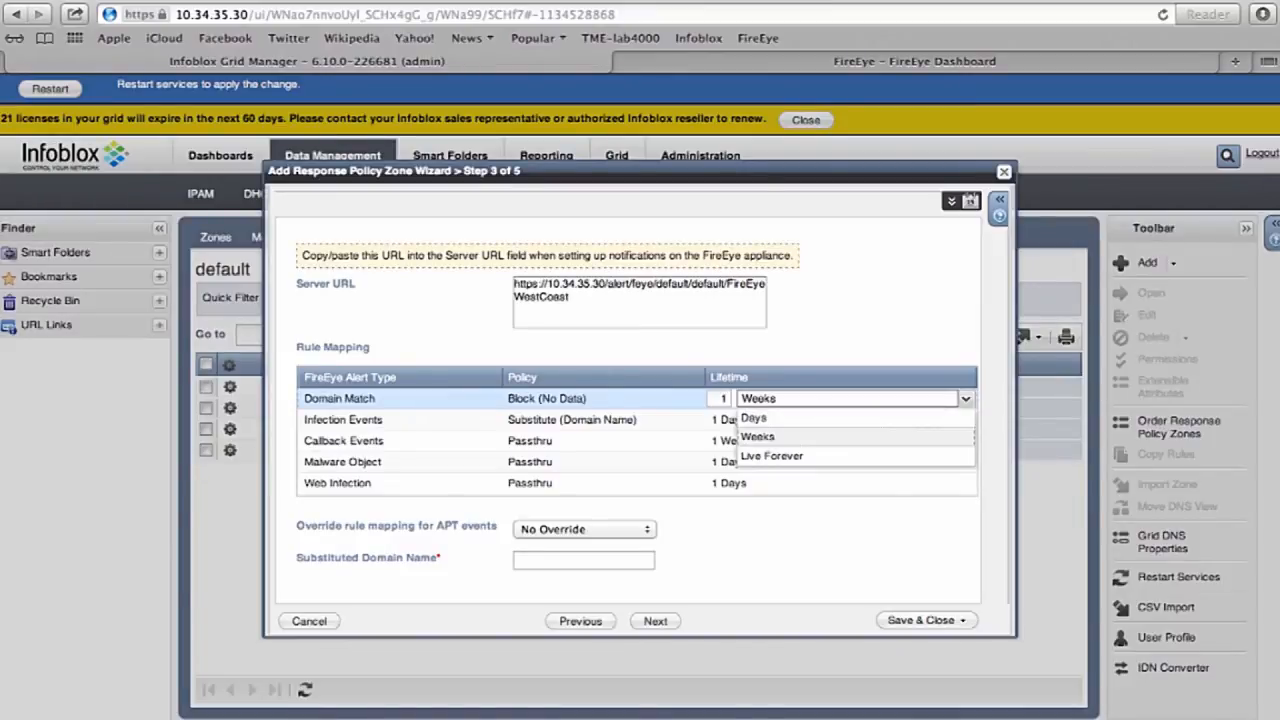
{"action": "left_click", "coordinate": [757, 436]}
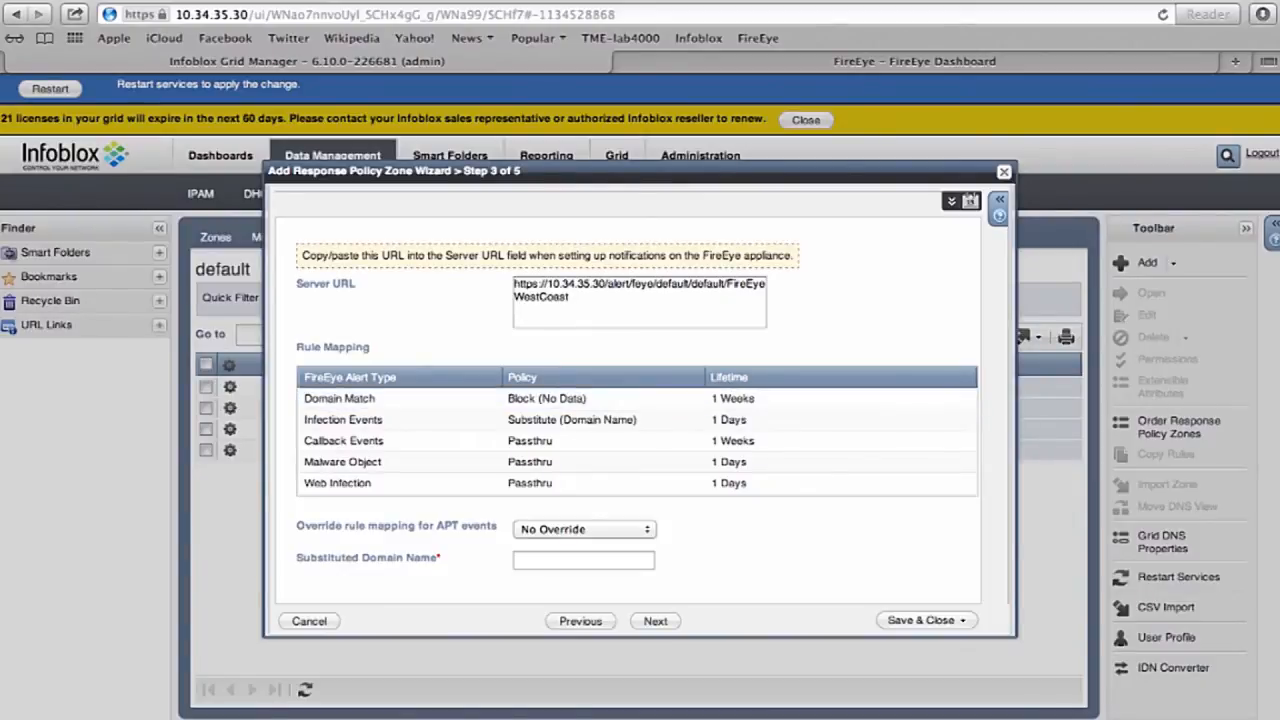
{"action": "type", "text": "mywa"}
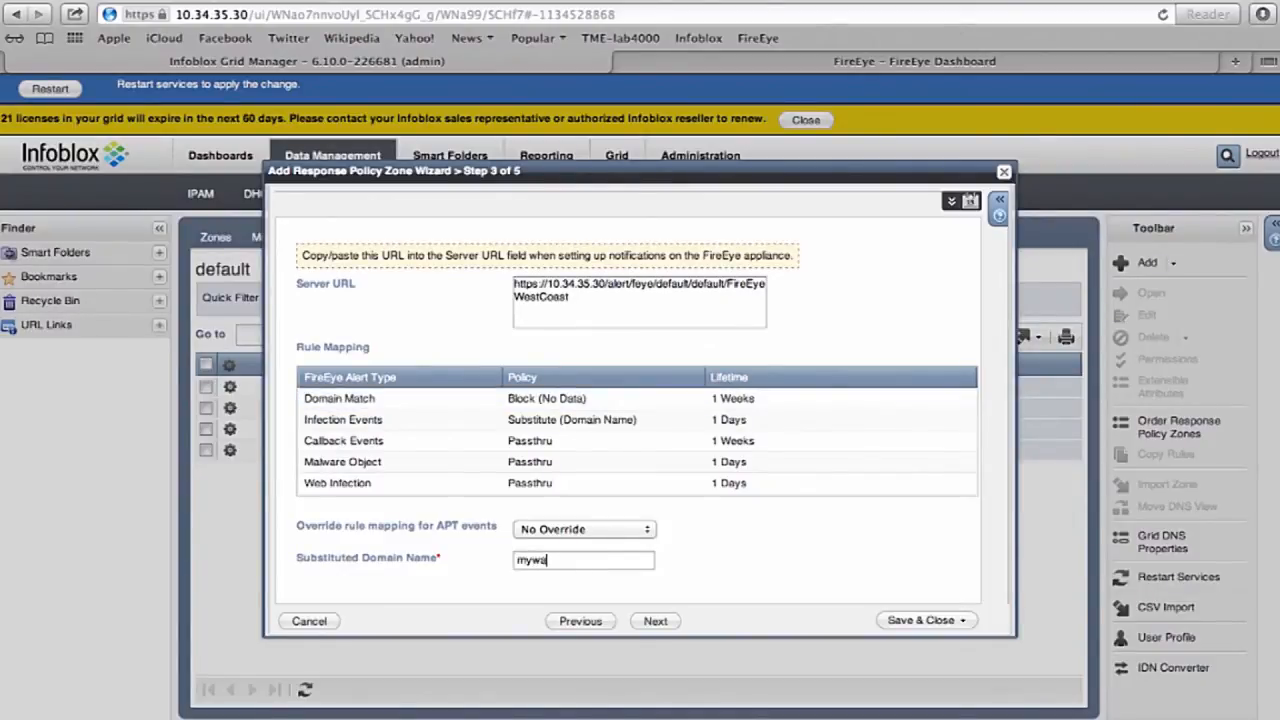
{"action": "type", "text": "ll"}
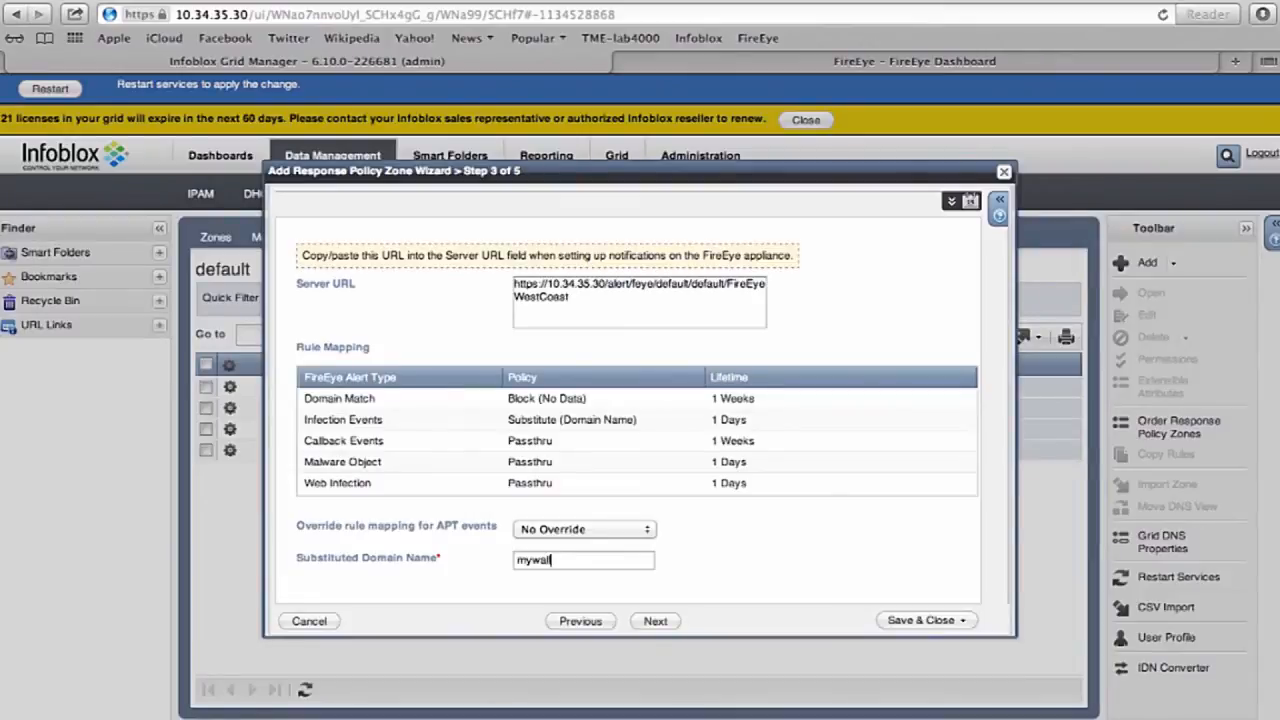
{"action": "type", "text": "garde"}
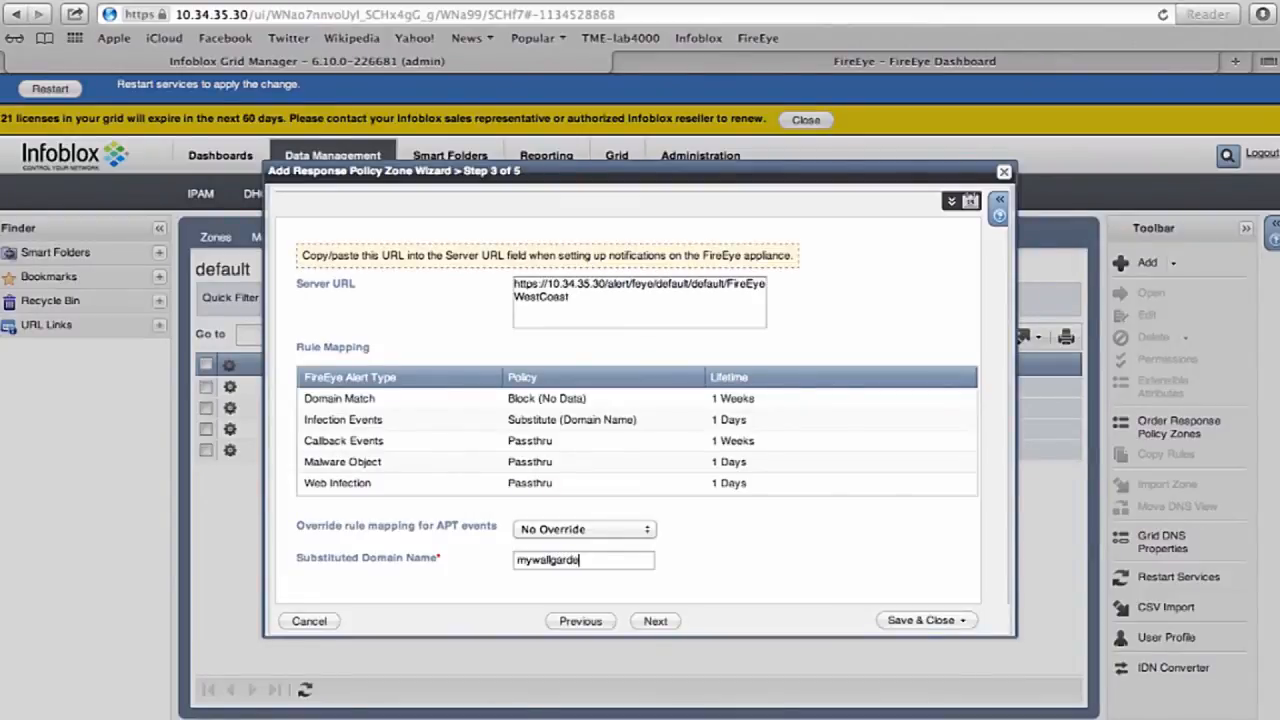
{"action": "type", "text": "n"}
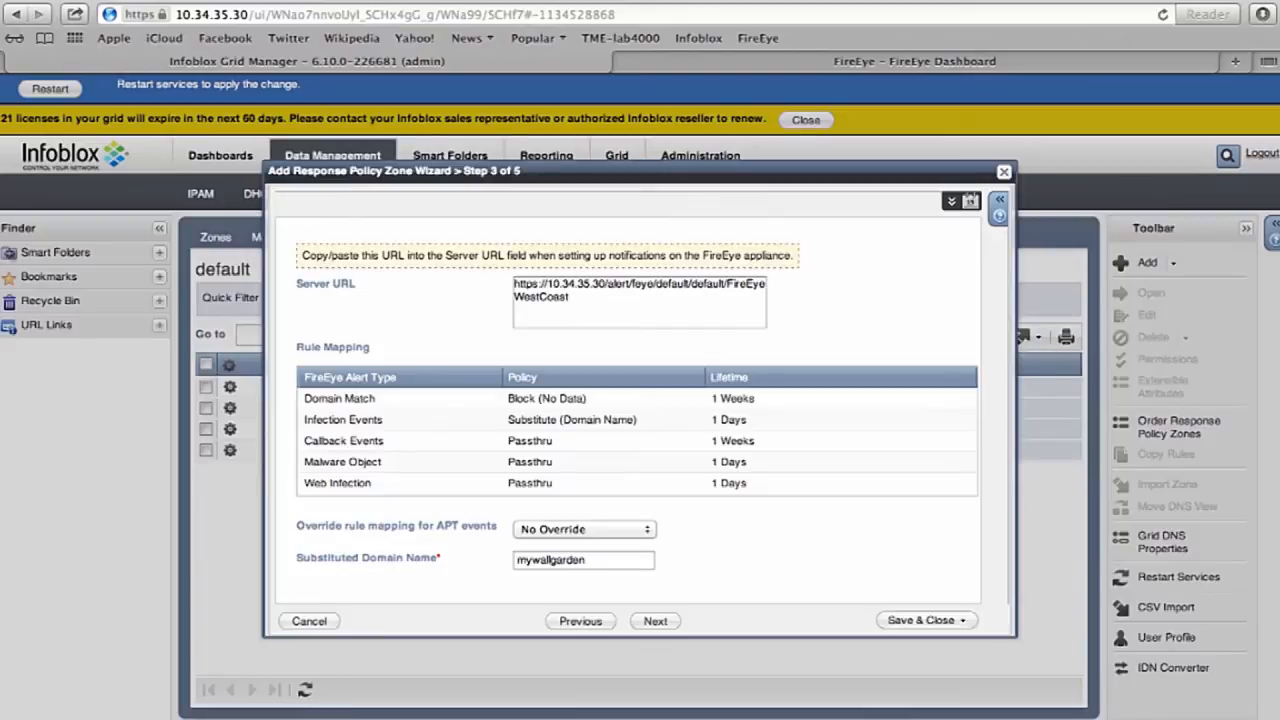
{"action": "type", "text": ".c"}
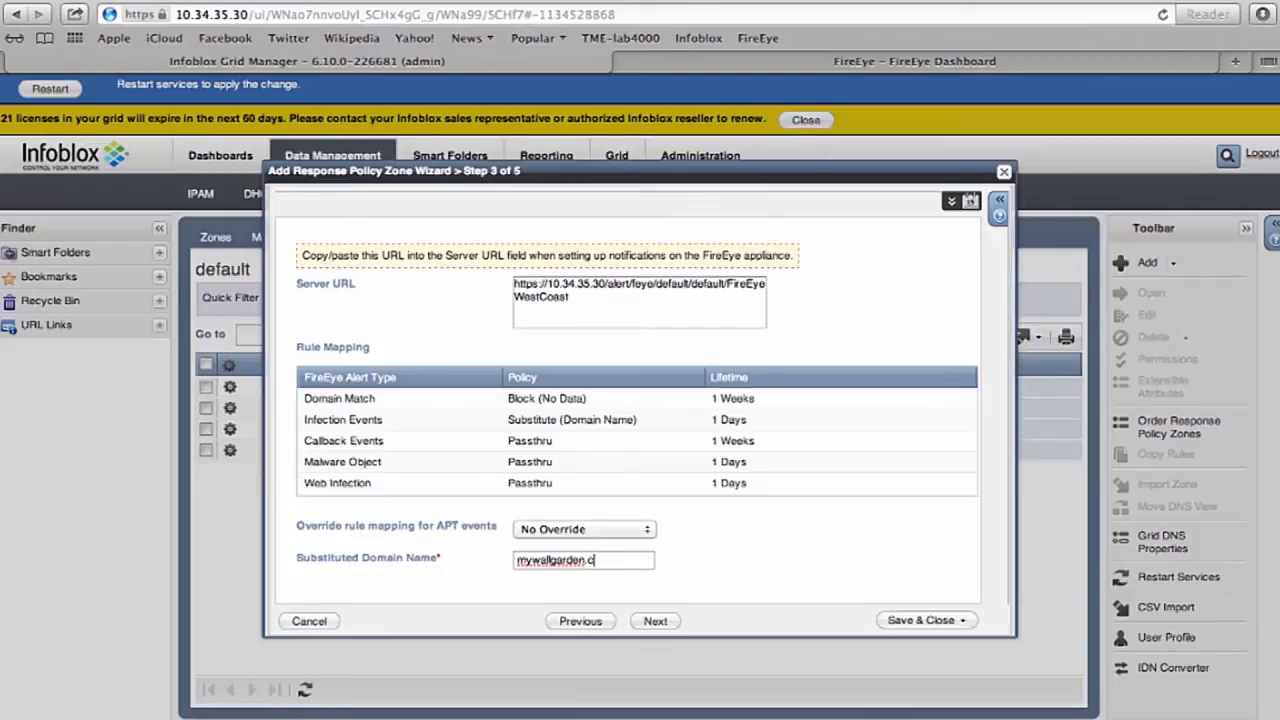
{"action": "left_click", "coordinate": [655, 621]}
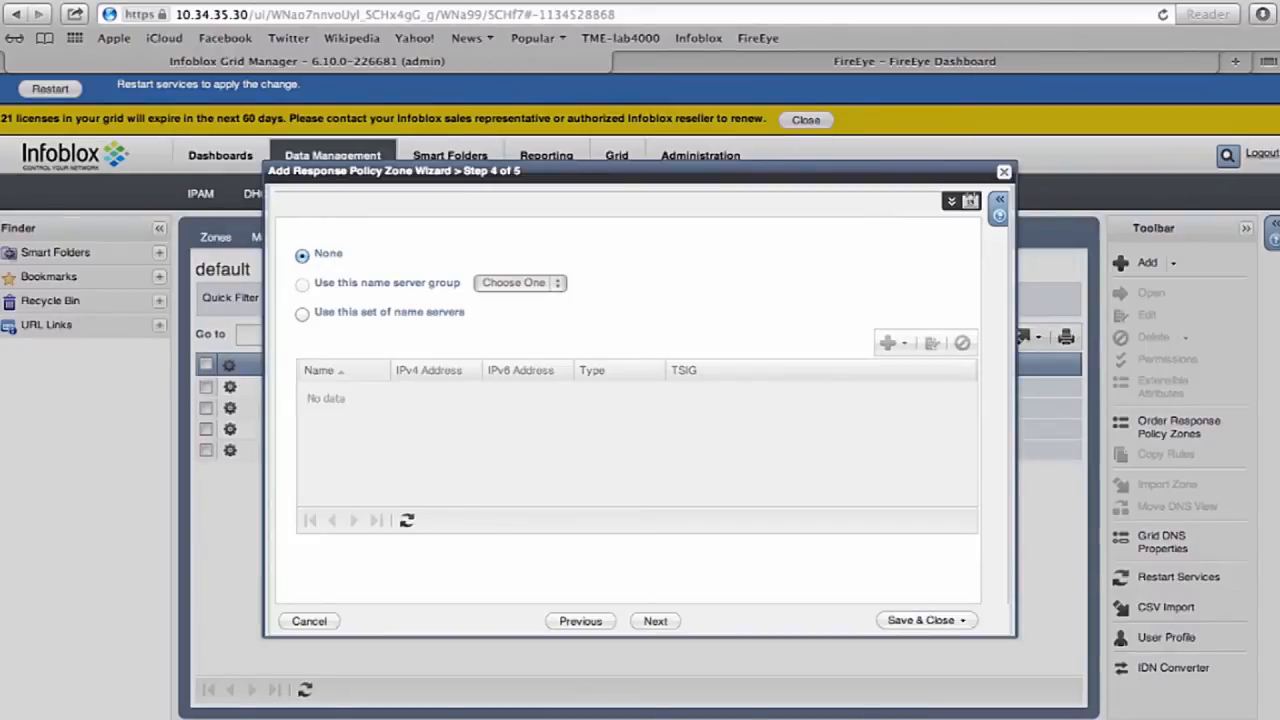
Serve the zone from grid primary master.rpz-qa.local and save it
{"action": "left_click", "coordinate": [302, 313]}
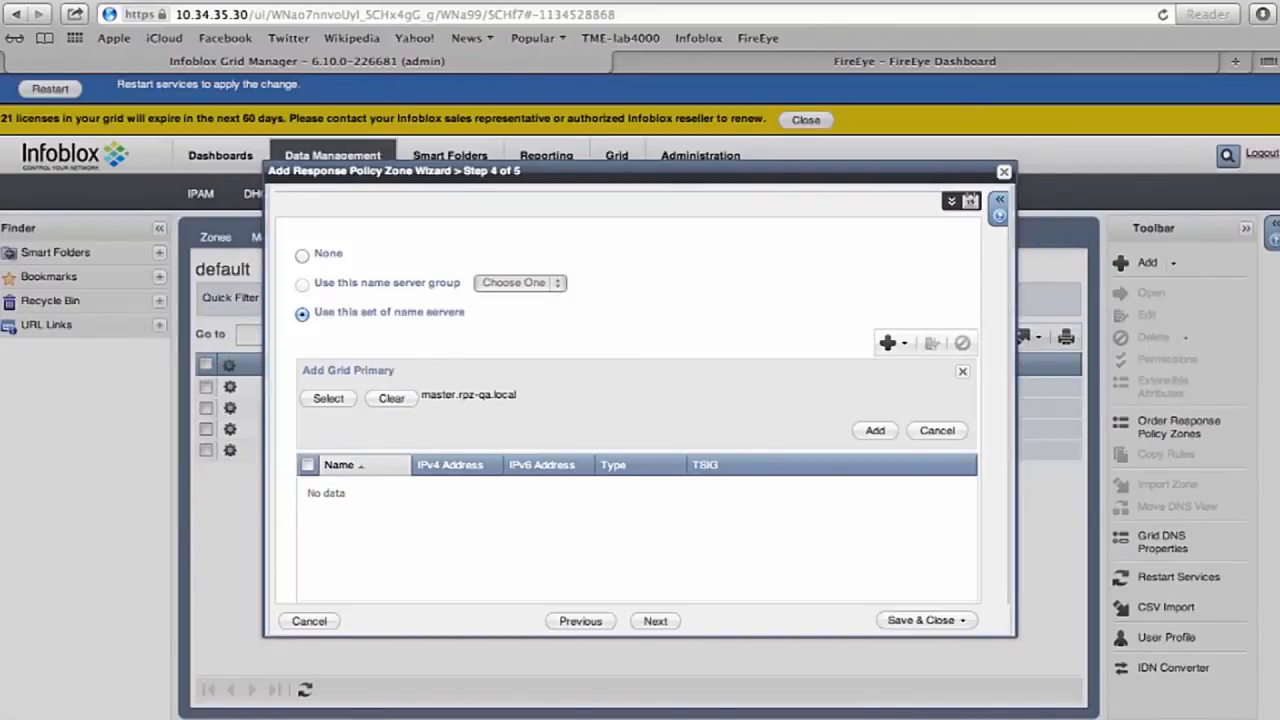
{"action": "left_click", "coordinate": [328, 397]}
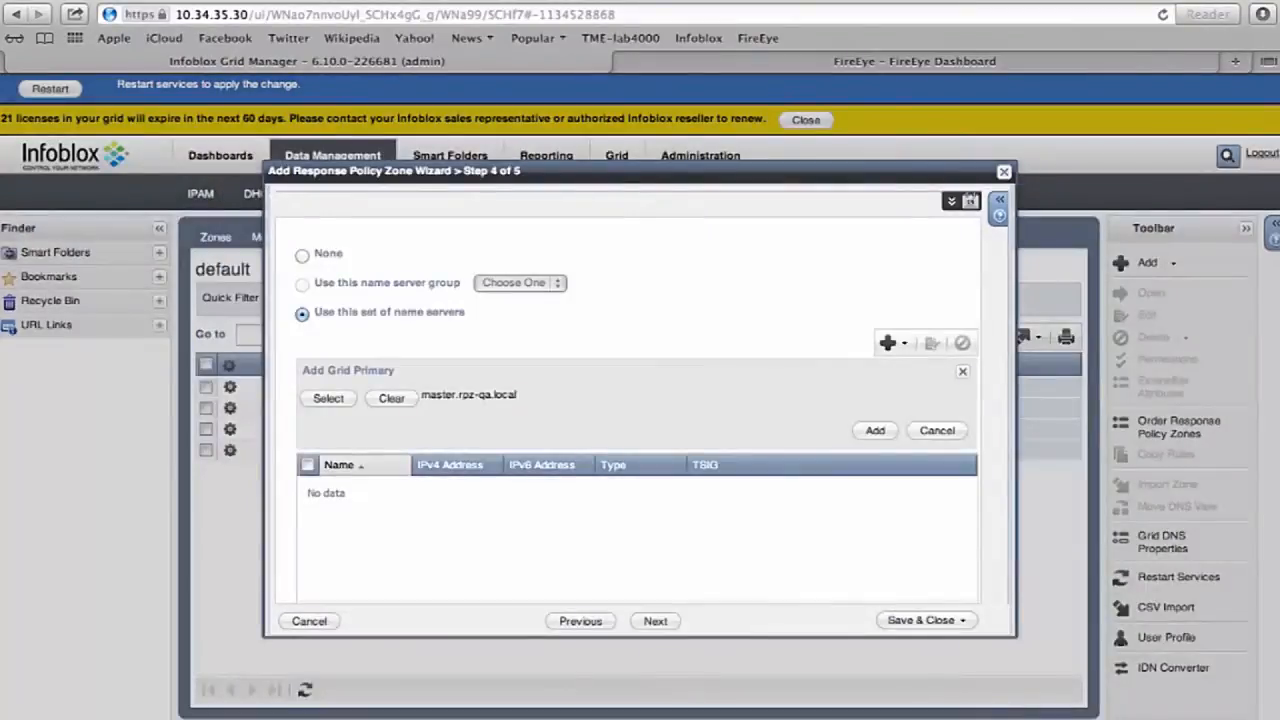
{"action": "left_click", "coordinate": [874, 430]}
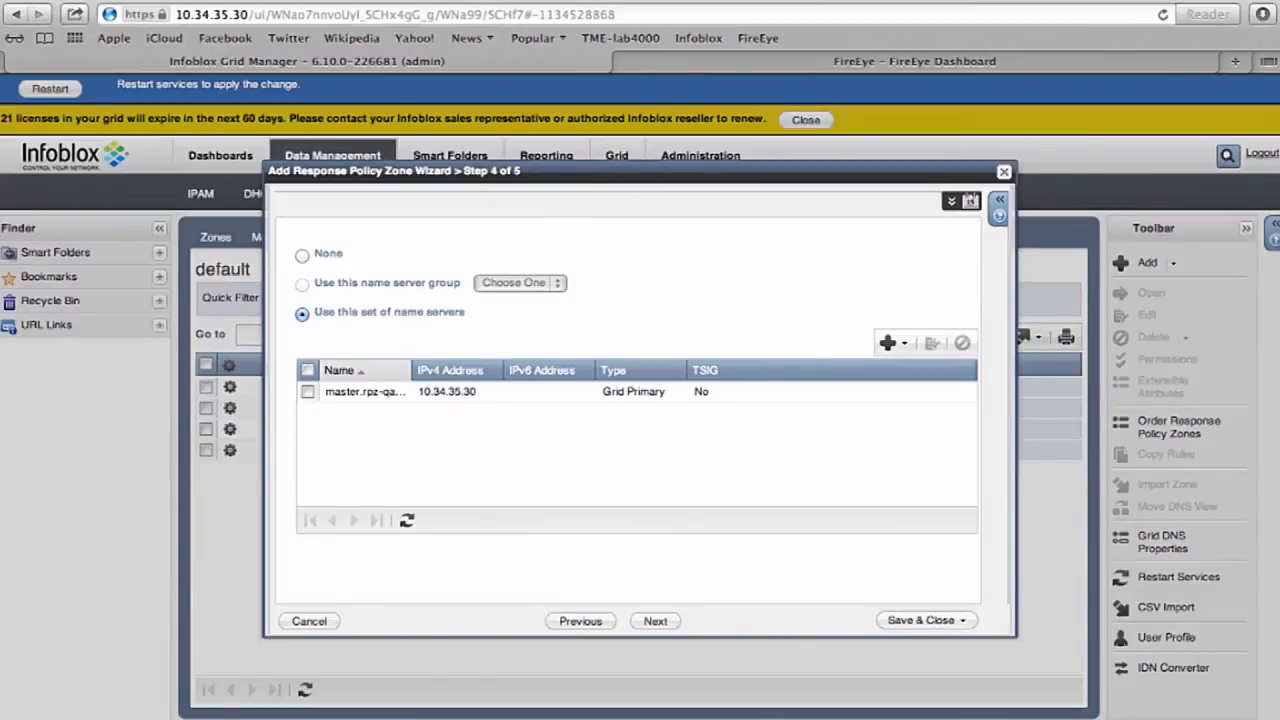
{"action": "left_click", "coordinate": [655, 620]}
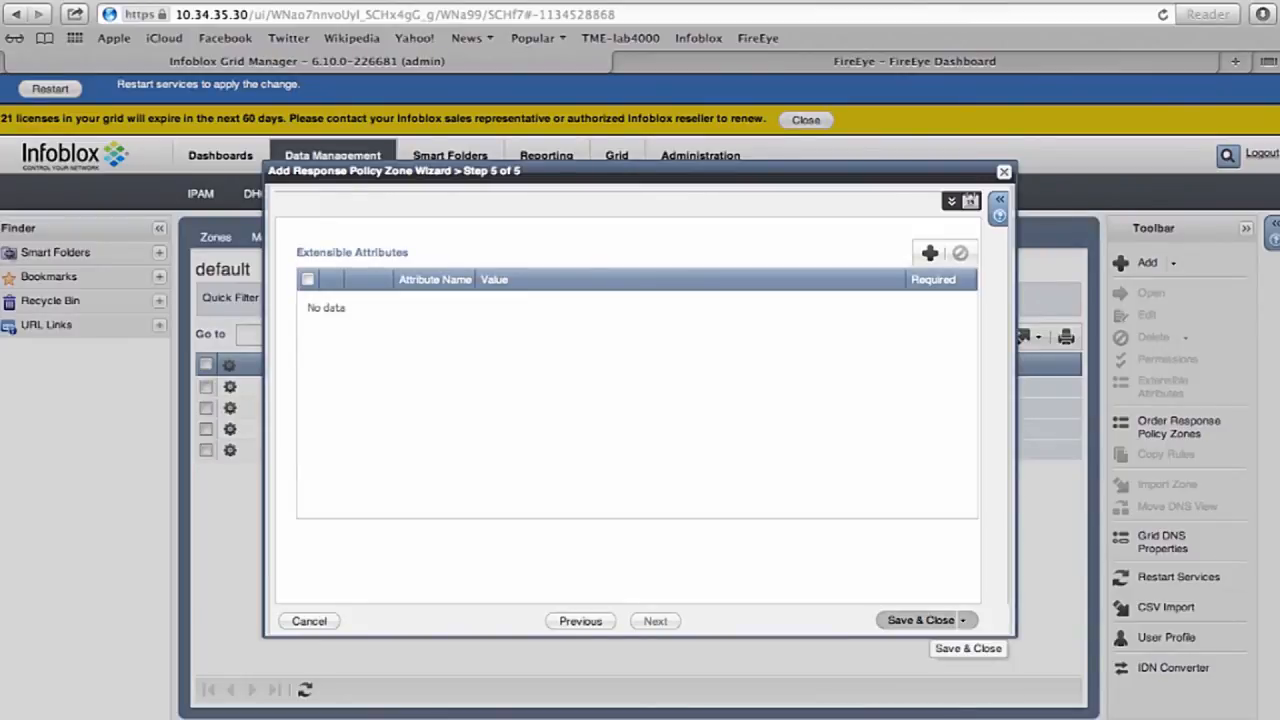
{"action": "left_click", "coordinate": [919, 619]}
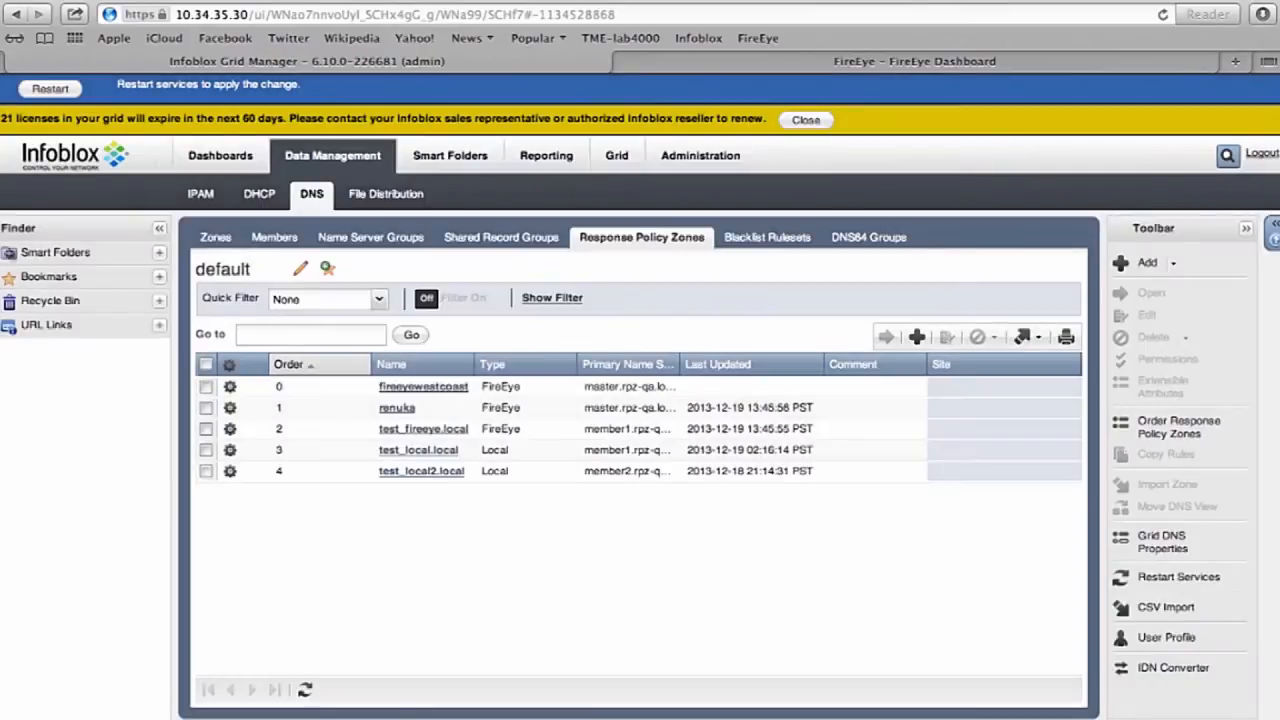
Check fireeyewestcoast in the zone list, then switch to the FireEye dashboard
{"action": "left_click", "coordinate": [423, 386]}
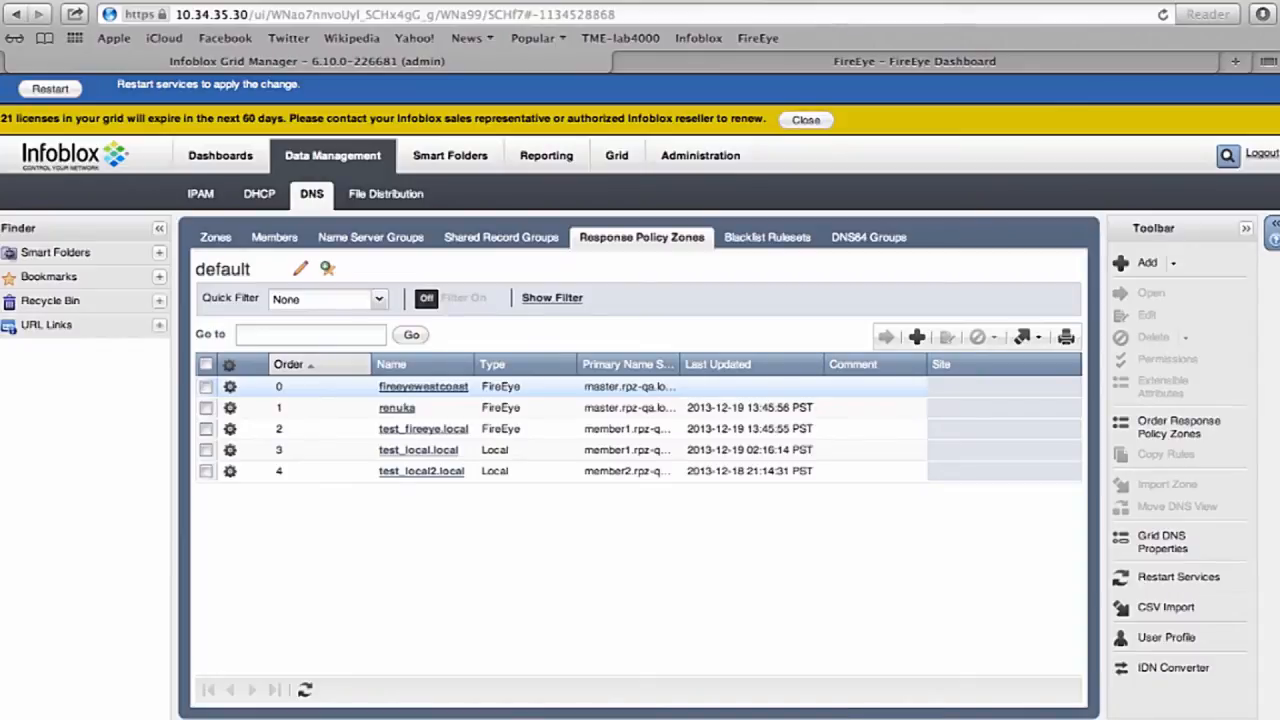
{"action": "left_click", "coordinate": [423, 386]}
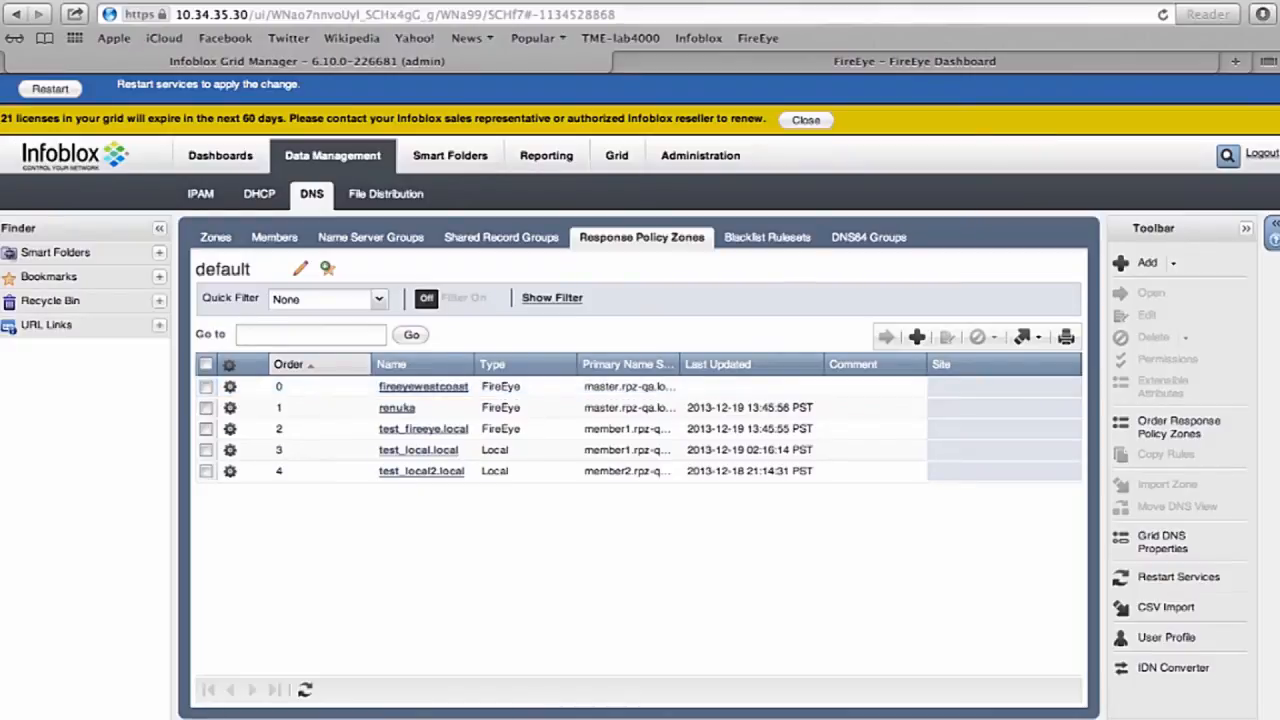
{"action": "left_click", "coordinate": [913, 61]}
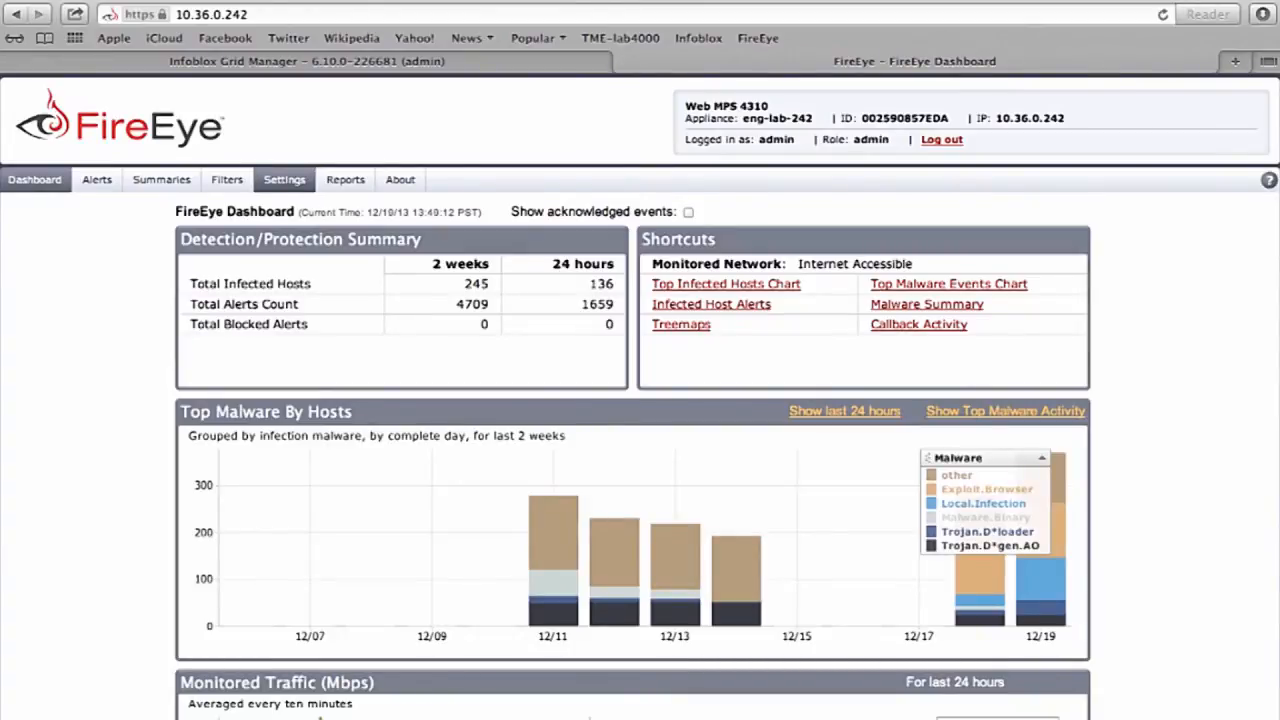
In the HTTP notification settings, add a server named InfobloxDNSserver
{"action": "left_click", "coordinate": [284, 179]}
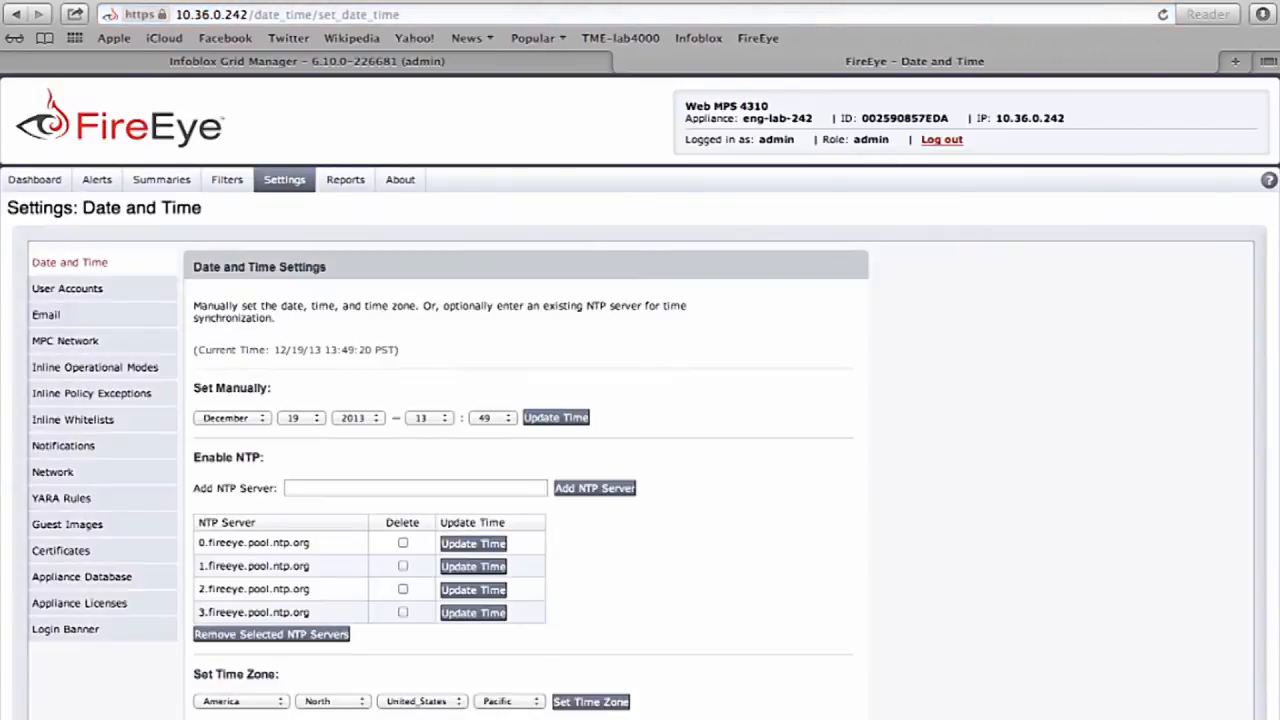
{"action": "left_click", "coordinate": [63, 445]}
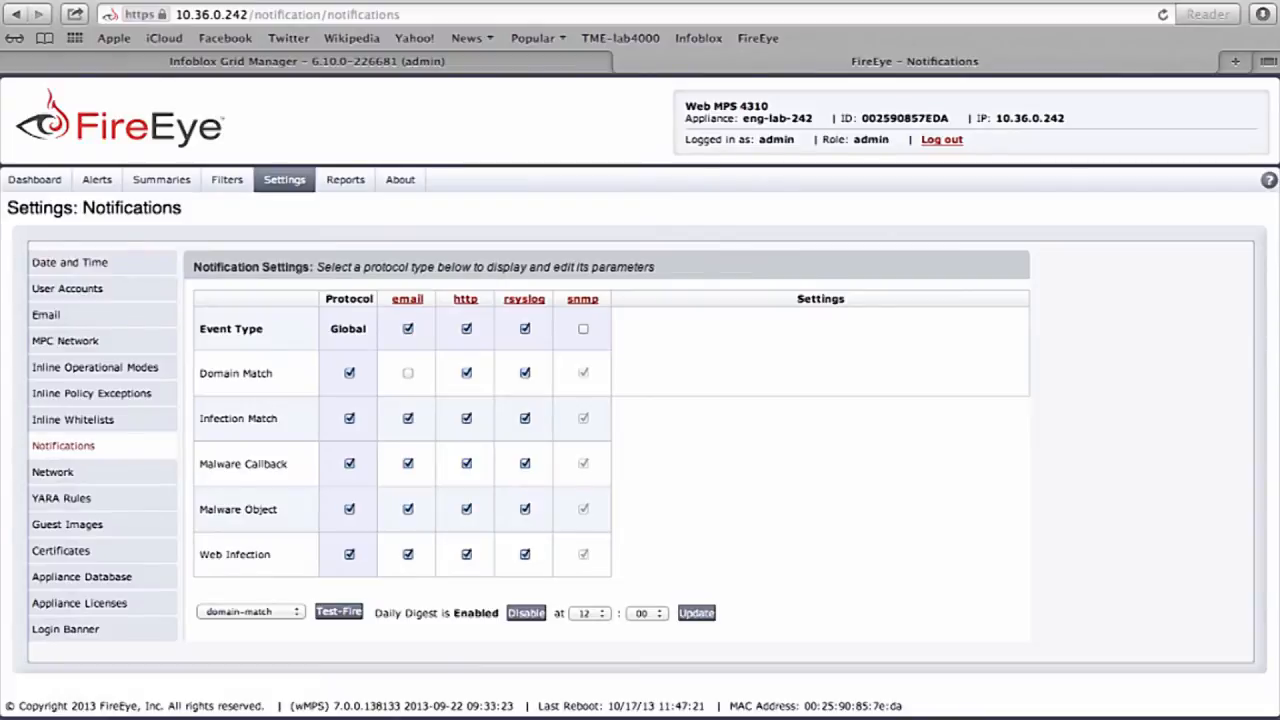
{"action": "left_click", "coordinate": [465, 298]}
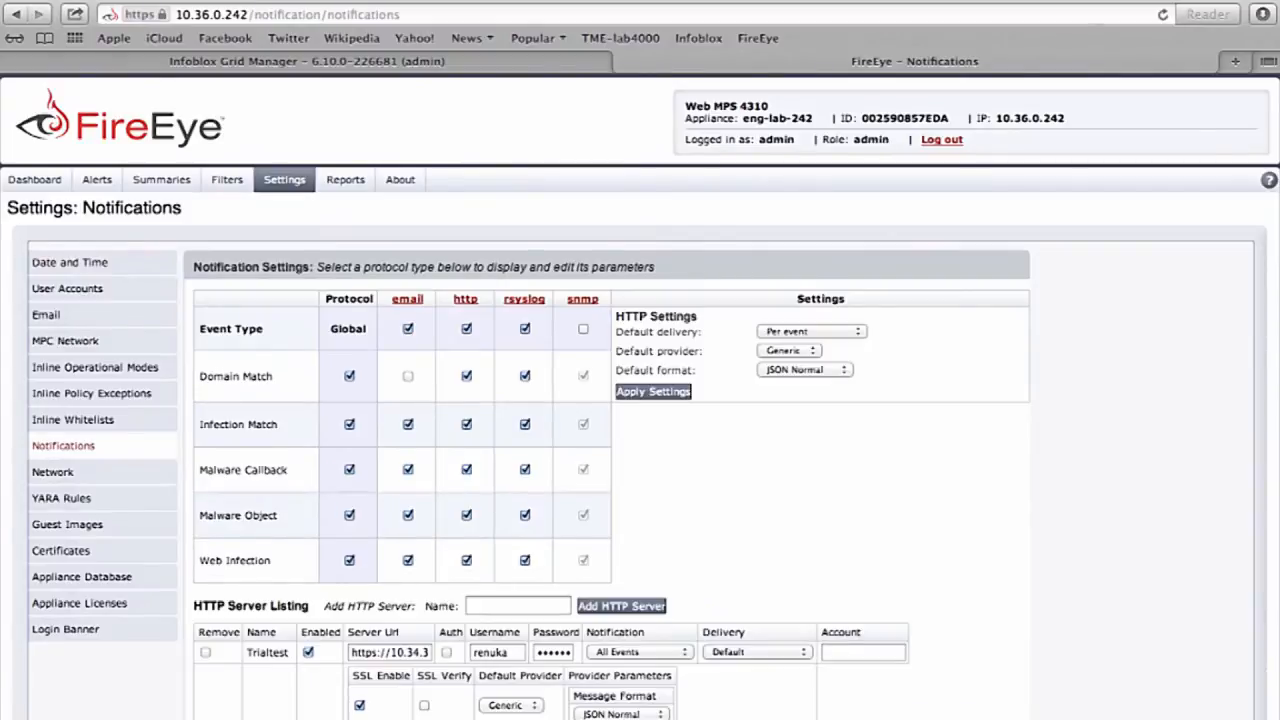
{"action": "type", "text": "InfobloxDNSserver"}
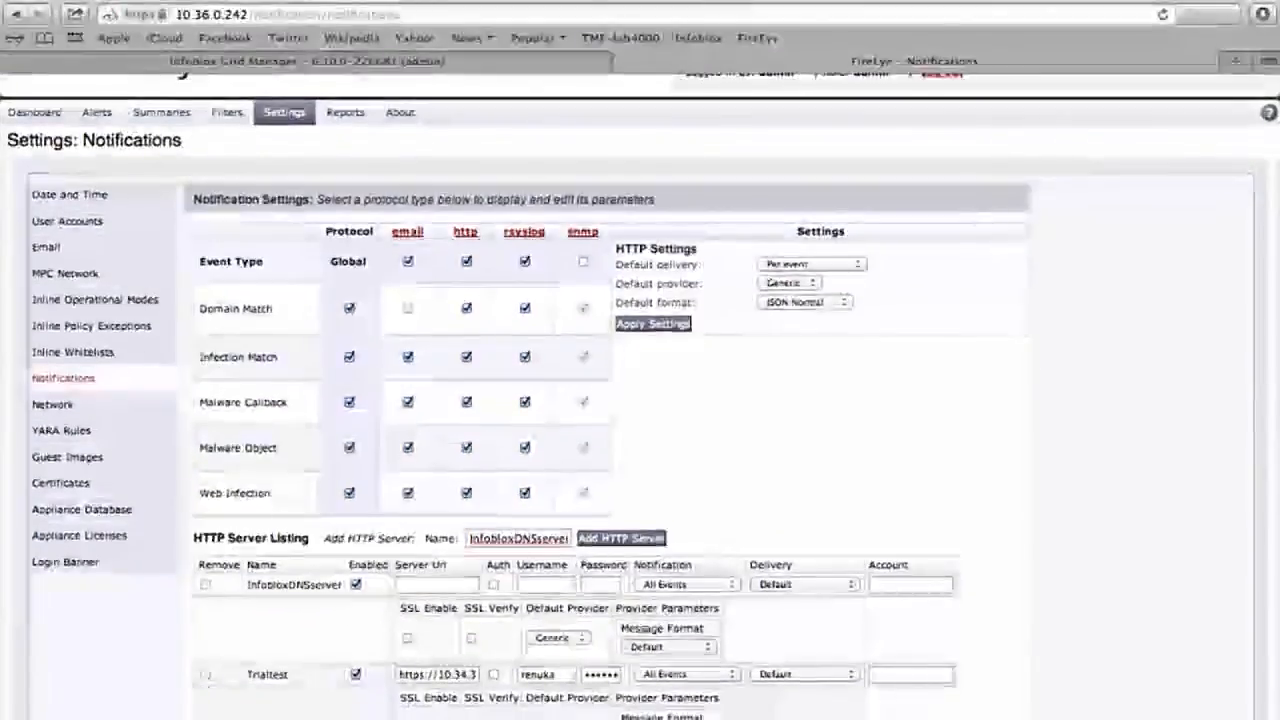
Give InfobloxDNSserver its FireEyeWestCoast URL, renuka login, SSL, and JSON Normal format
{"action": "left_click", "coordinate": [436, 584]}
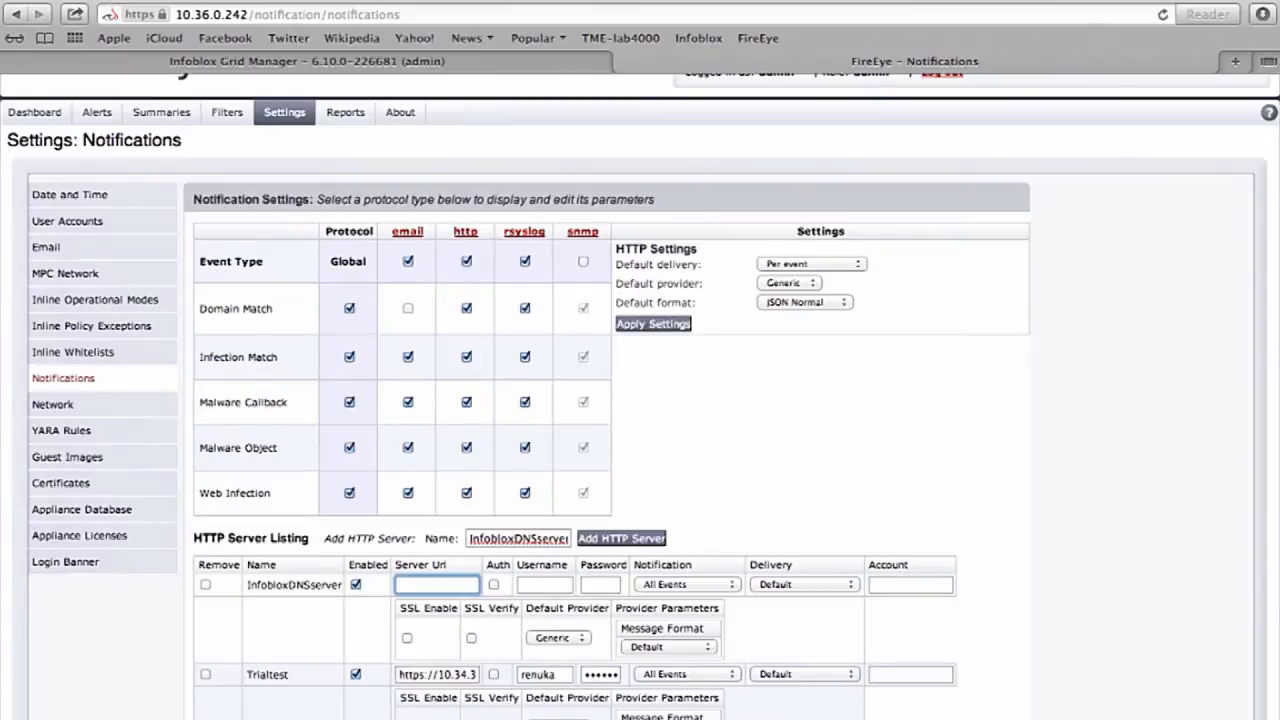
{"action": "left_click", "coordinate": [437, 584]}
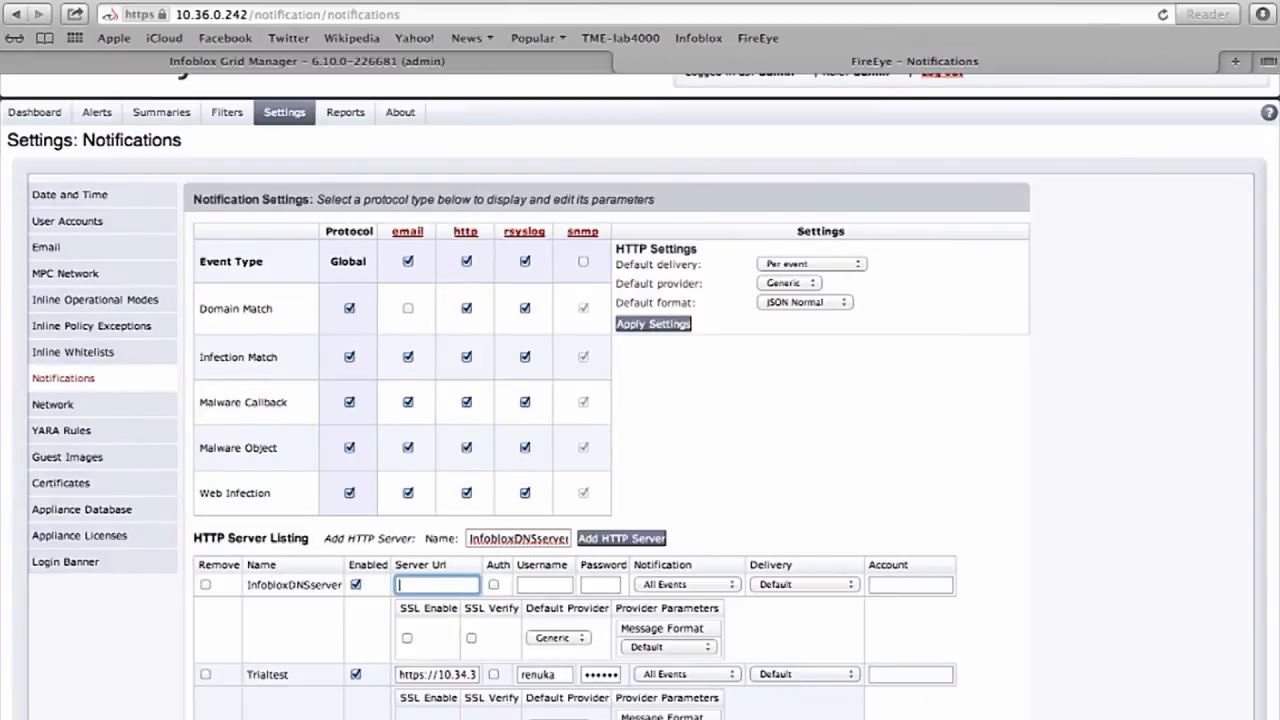
{"action": "type", "text": "reEyeWestCoast"}
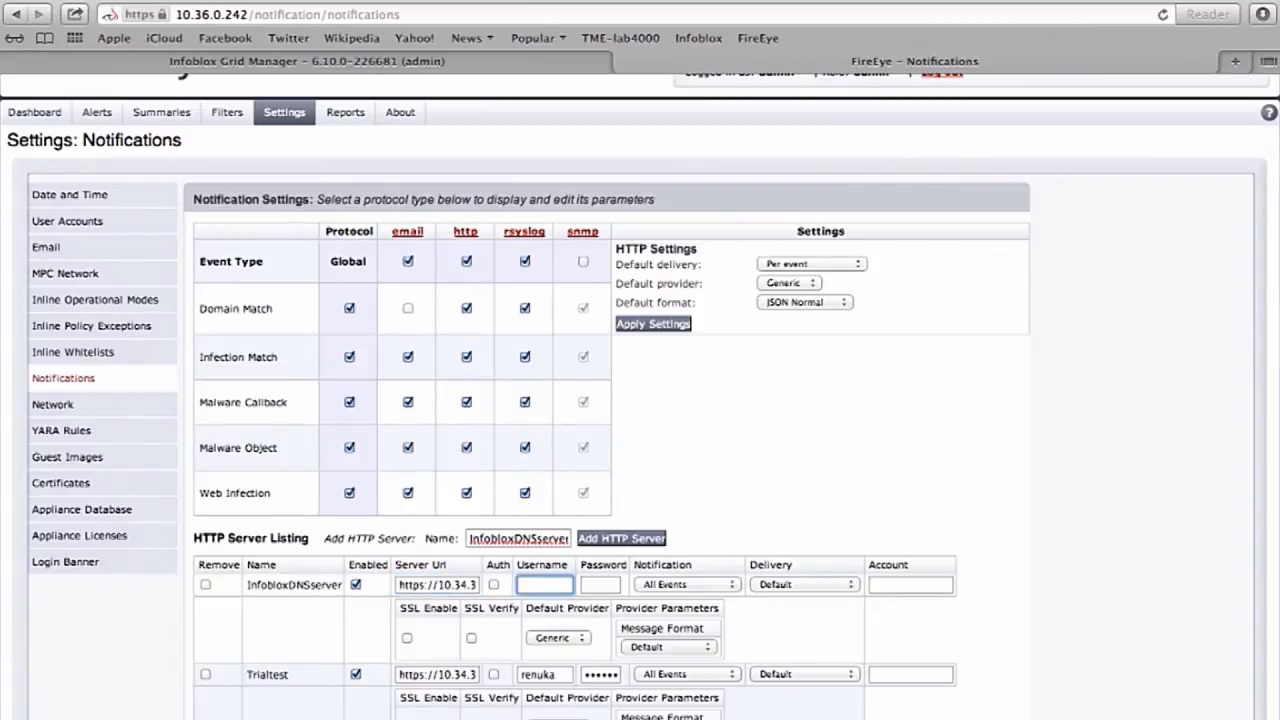
{"action": "type", "text": "renuka"}
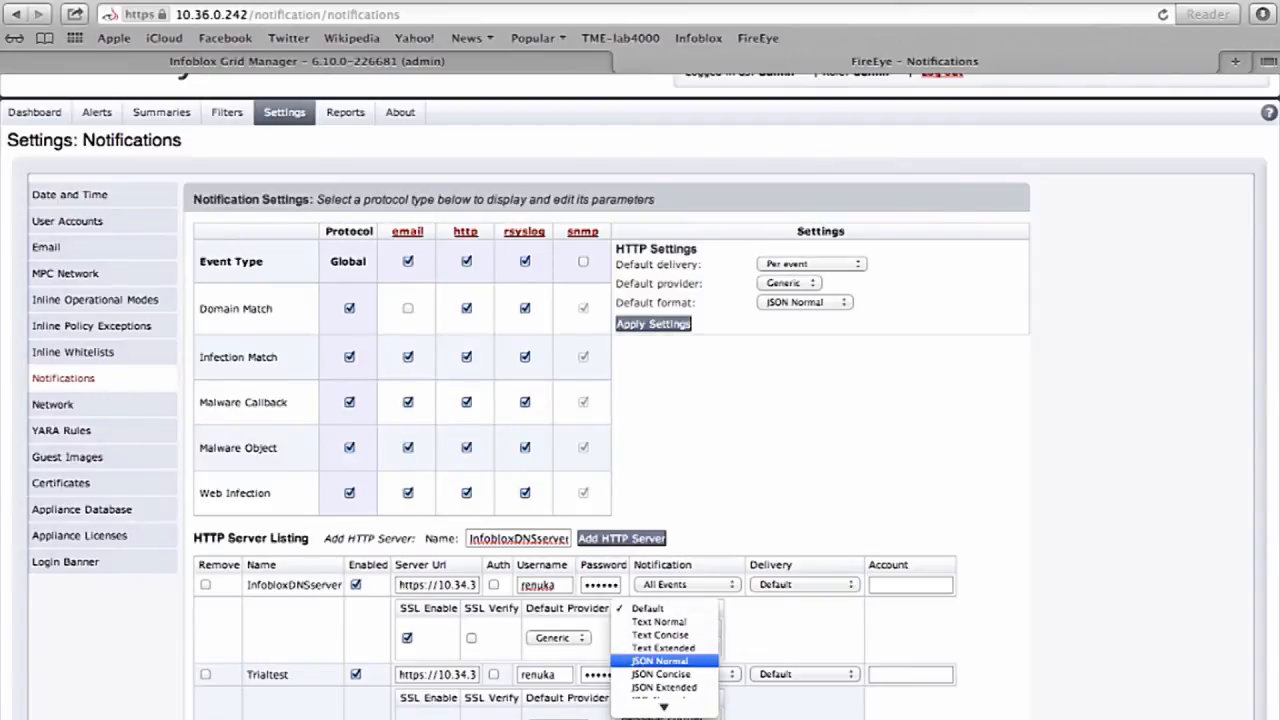
{"action": "left_click", "coordinate": [659, 660]}
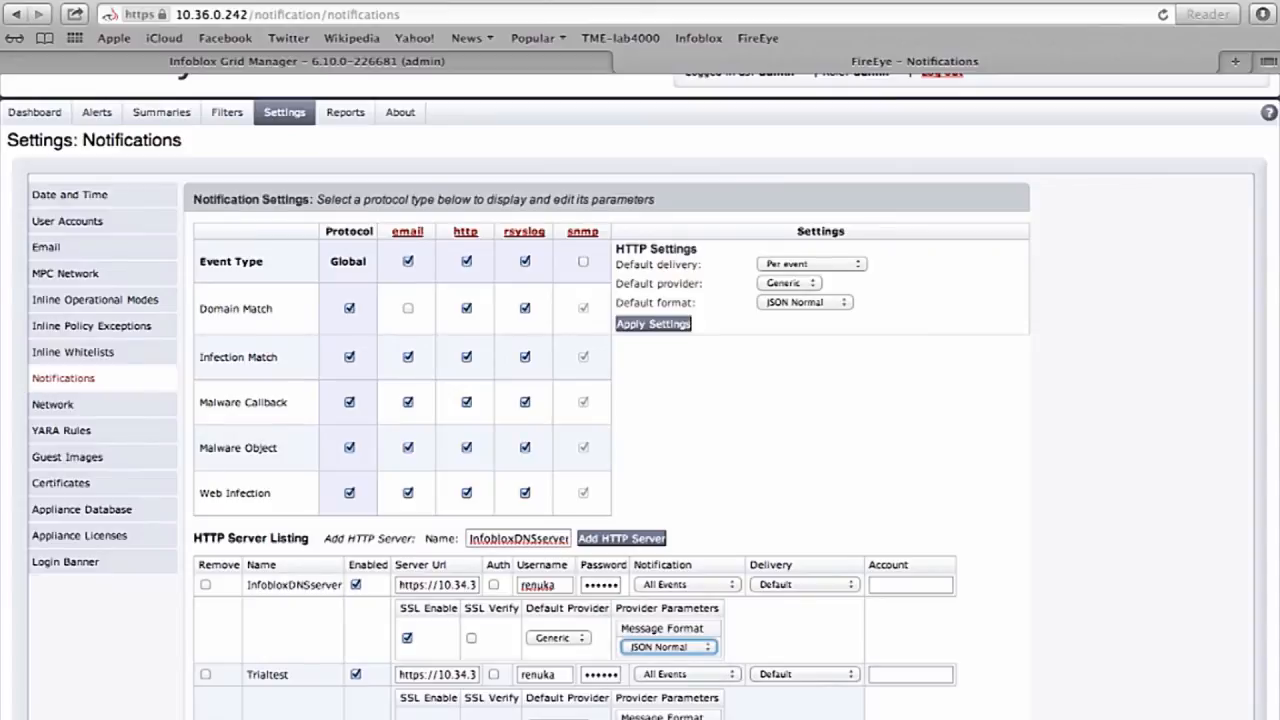
{"action": "scroll", "scroll_direction": "down", "scroll_amount": 3}
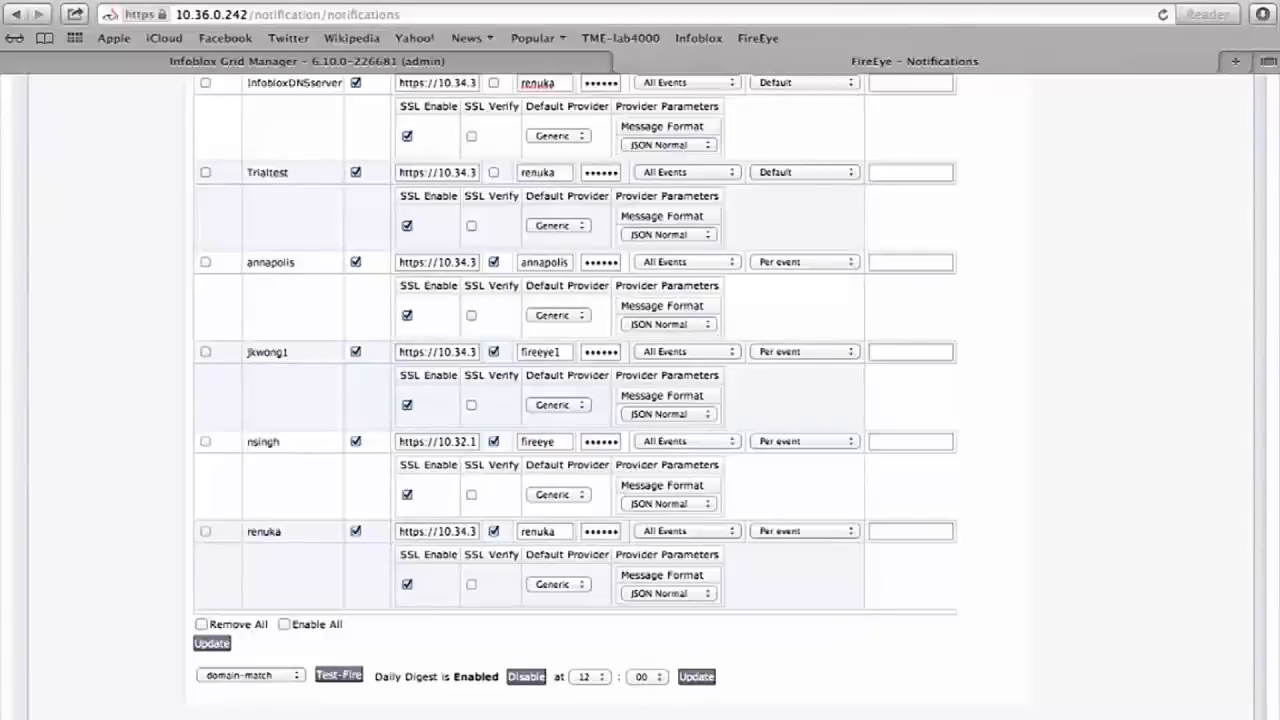
Save the HTTP server settings and test-fire a malware-callback notification
{"action": "left_click", "coordinate": [211, 643]}
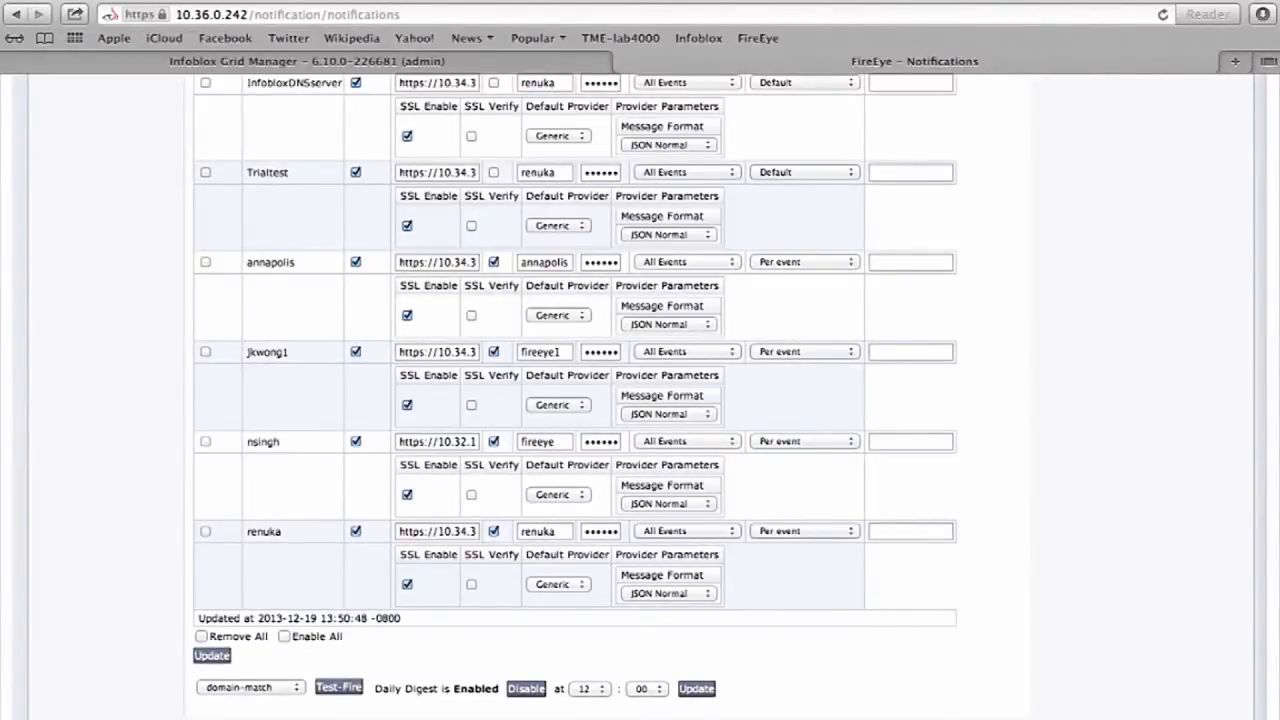
{"action": "left_click", "coordinate": [250, 687]}
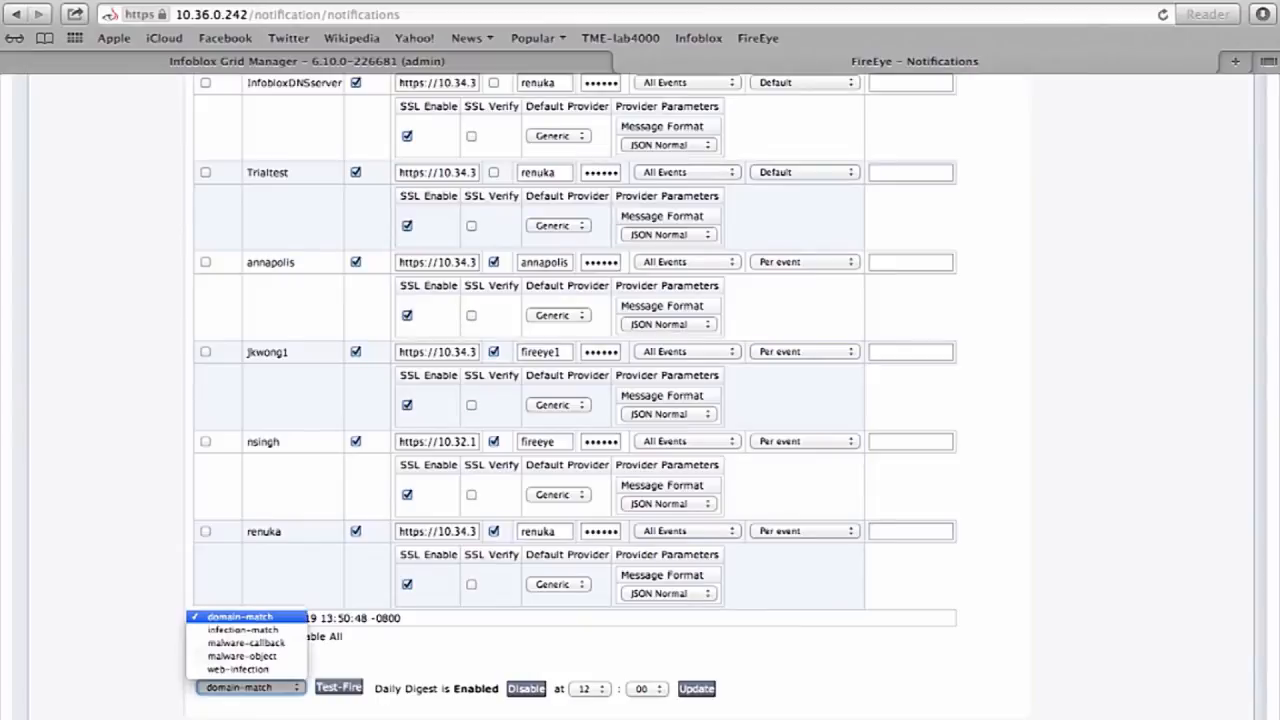
{"action": "left_click", "coordinate": [243, 642]}
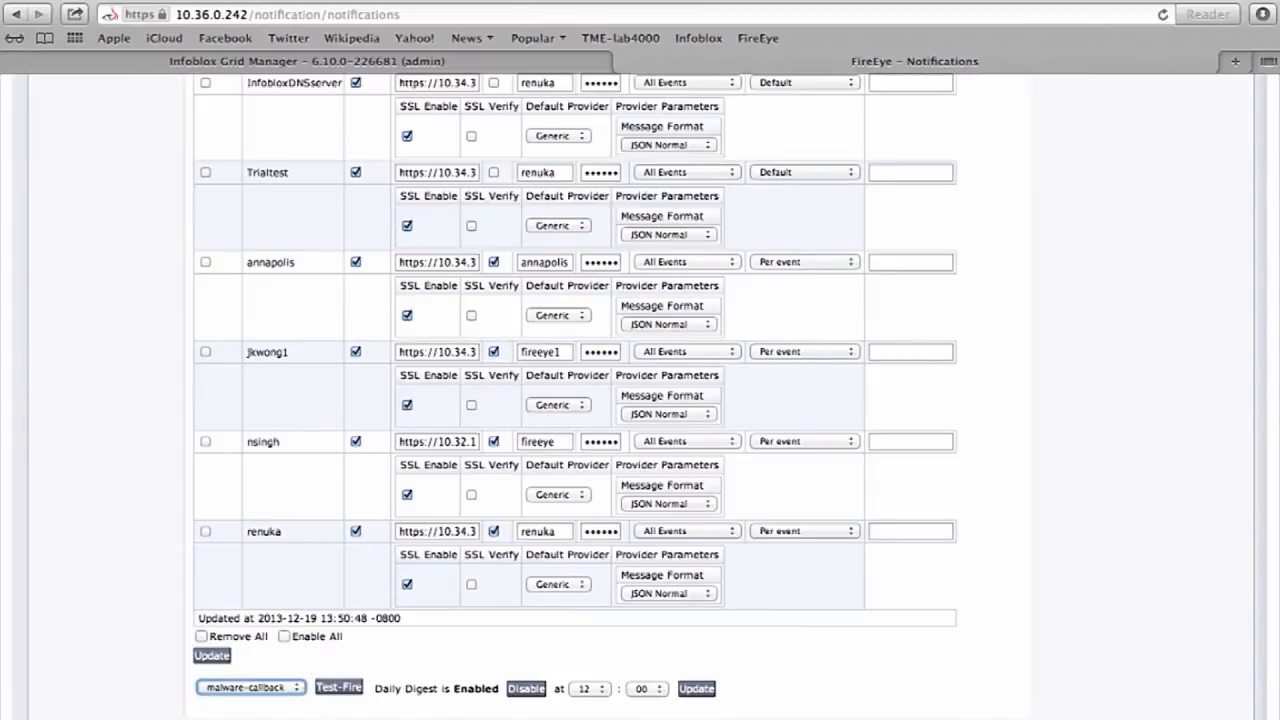
{"action": "left_click", "coordinate": [339, 688]}
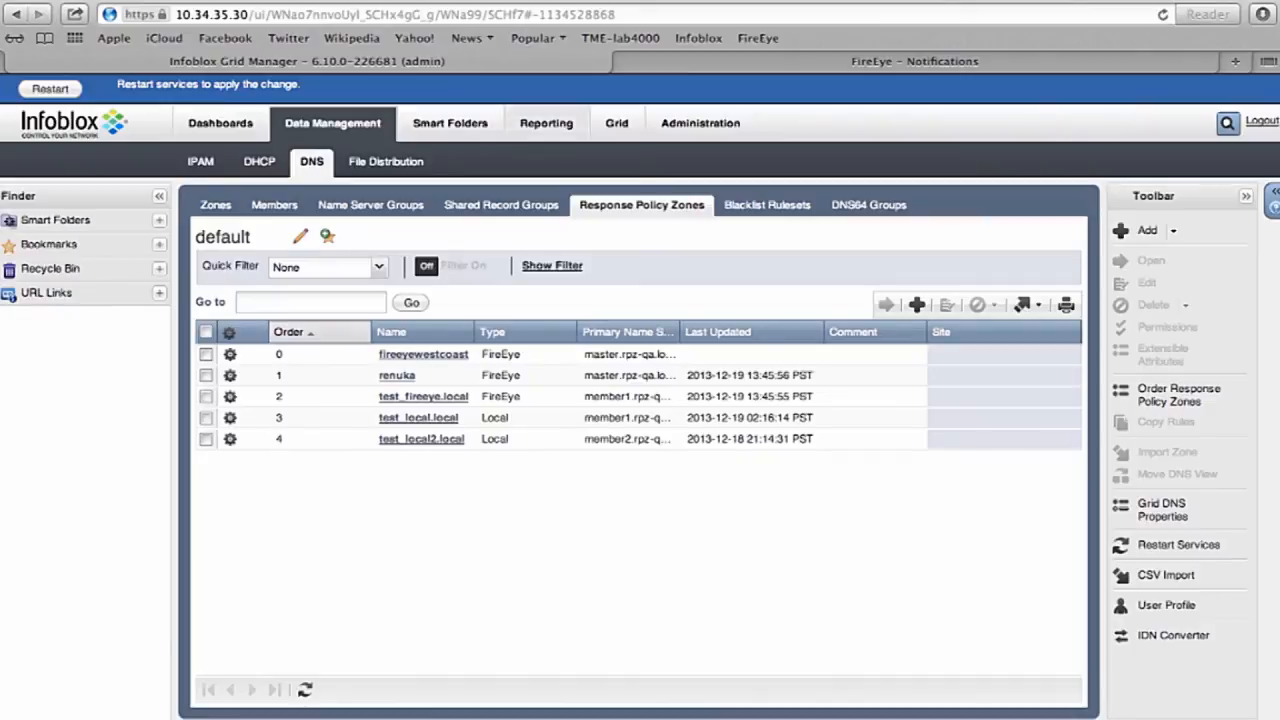
Open the DNS Top RPZ Hits report under Reporting
{"action": "left_click", "coordinate": [546, 123]}
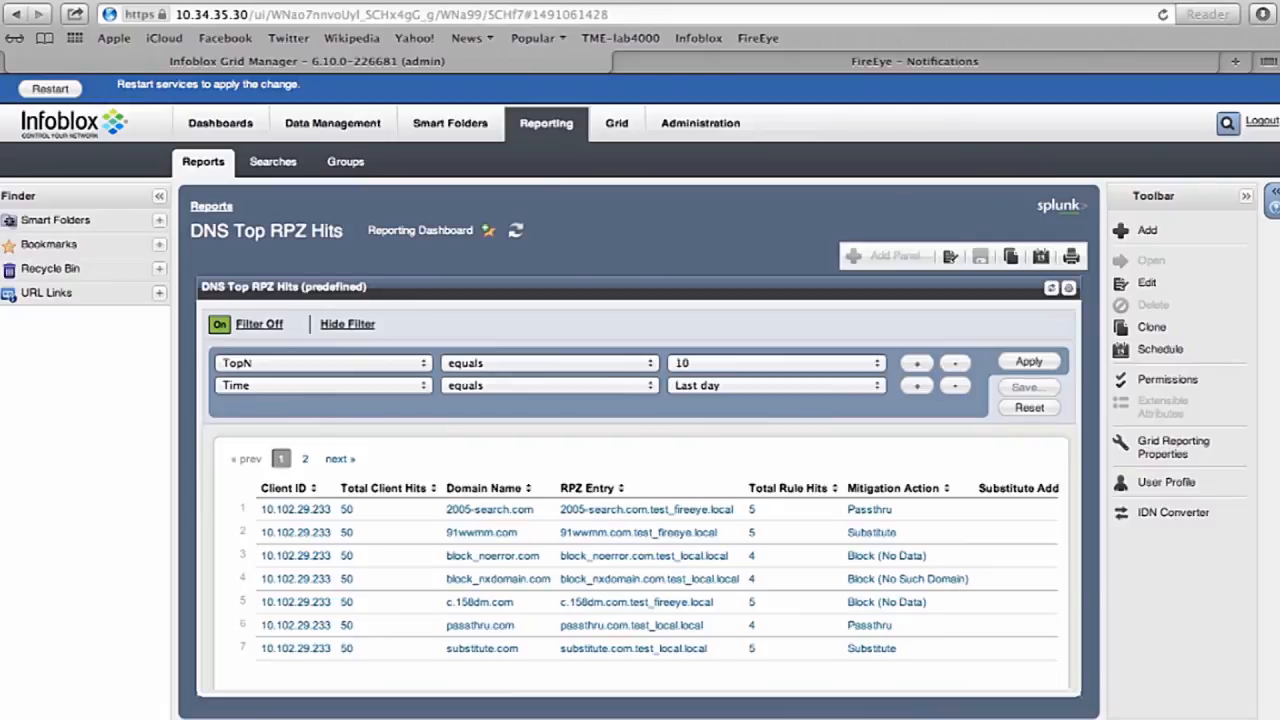
{"action": "left_click", "coordinate": [489, 509]}
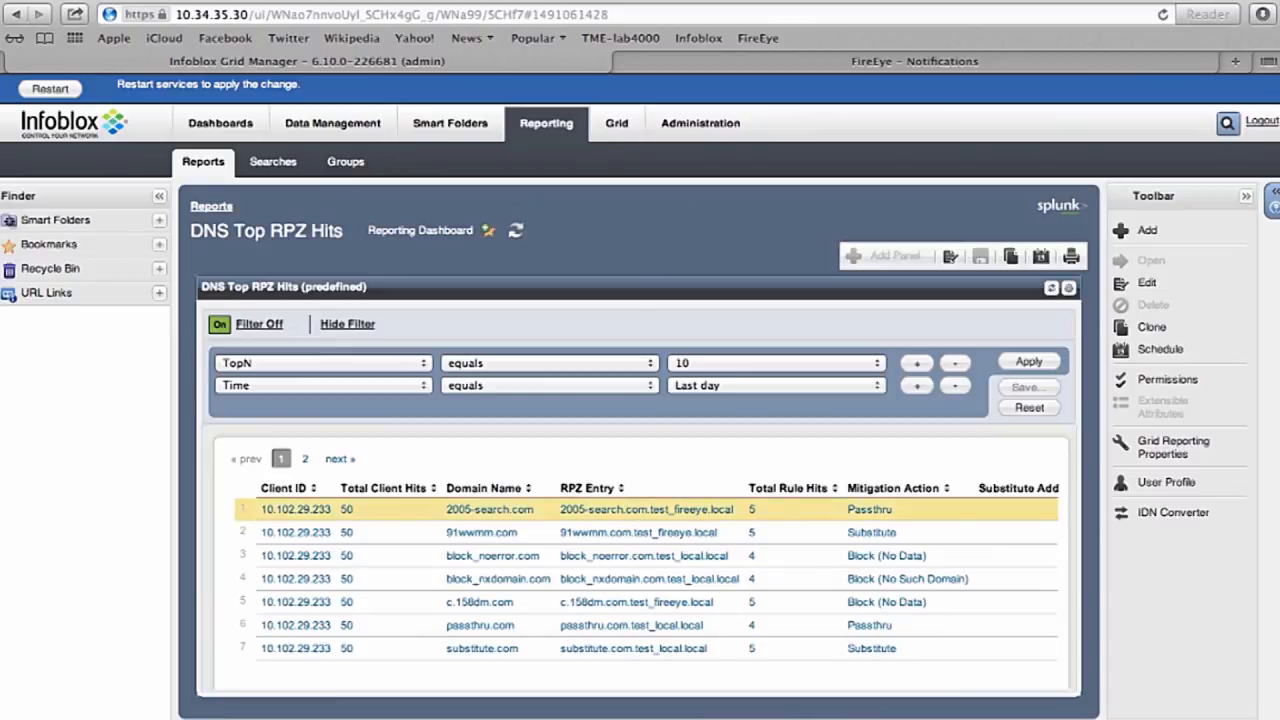
{"action": "left_click", "coordinate": [497, 578]}
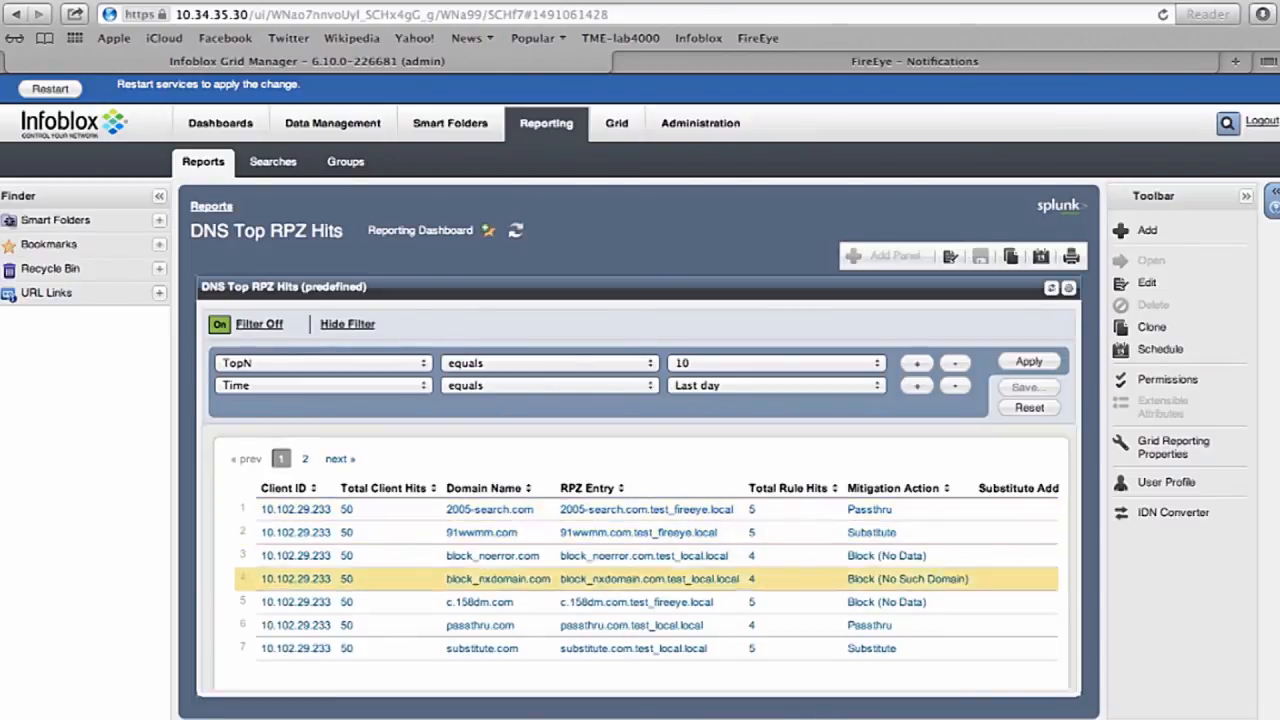
{"action": "left_click", "coordinate": [489, 509]}
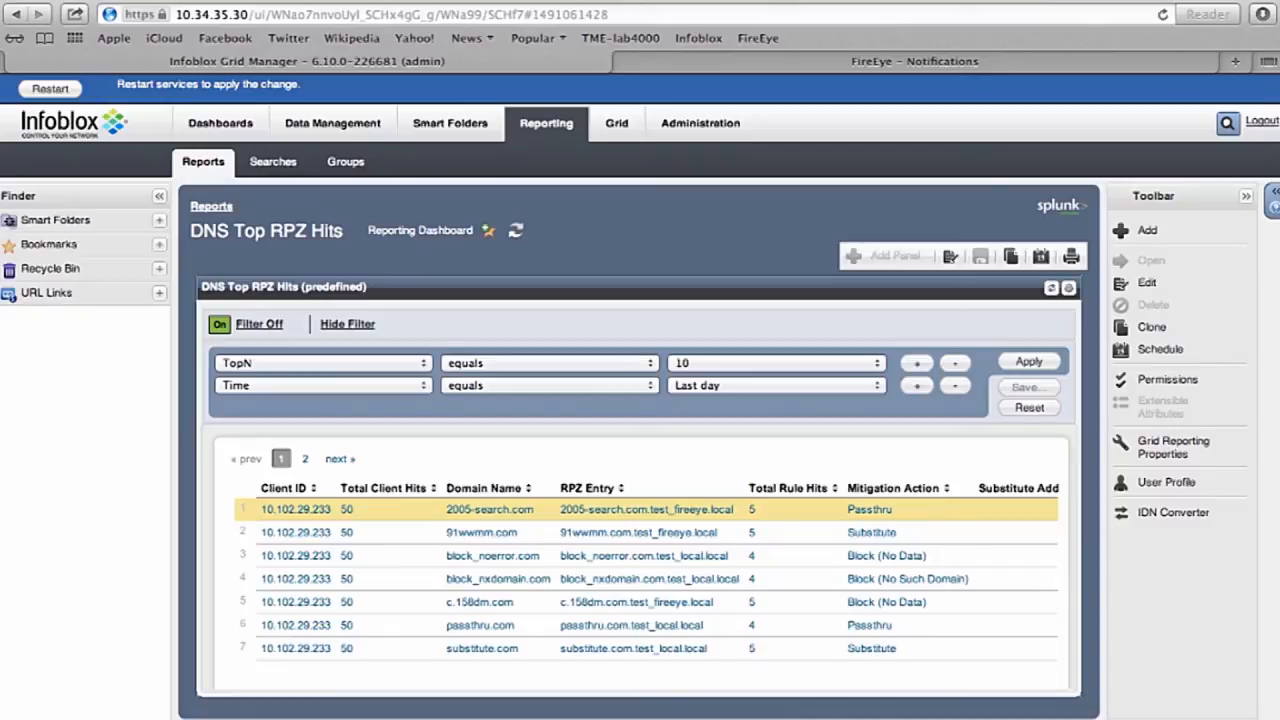
{"action": "left_click", "coordinate": [480, 532]}
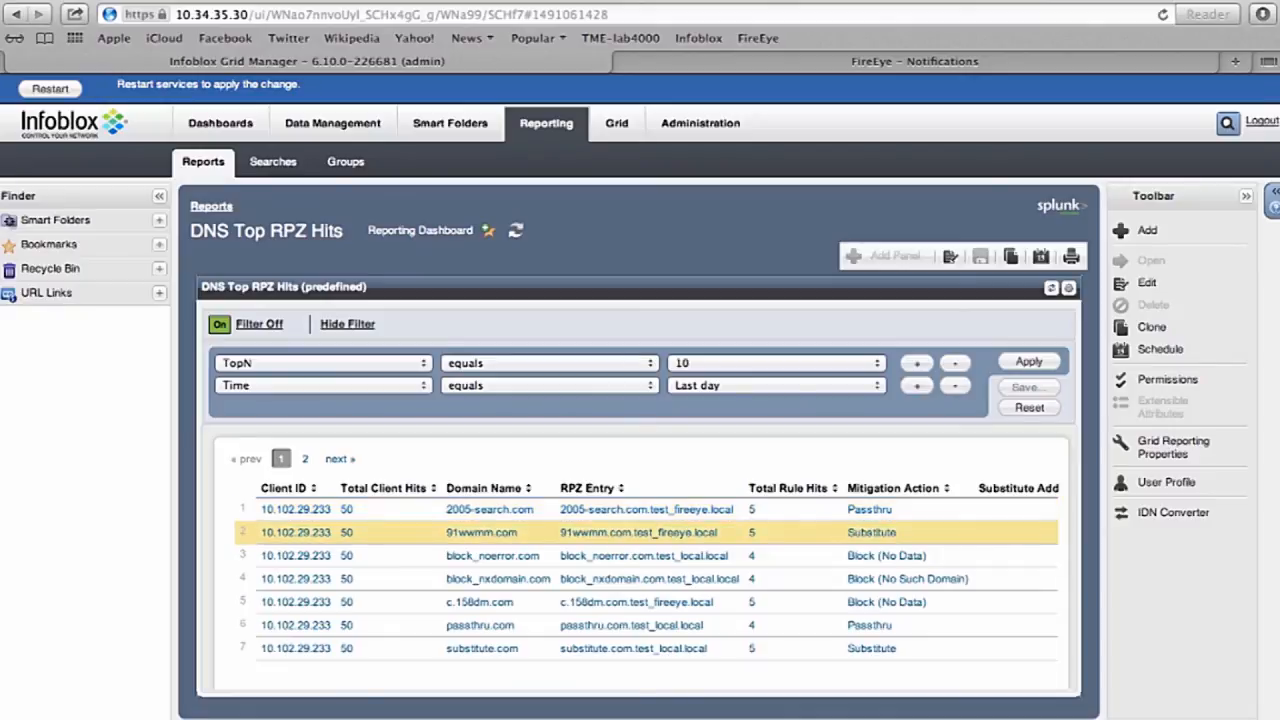
{"action": "left_click", "coordinate": [497, 578]}
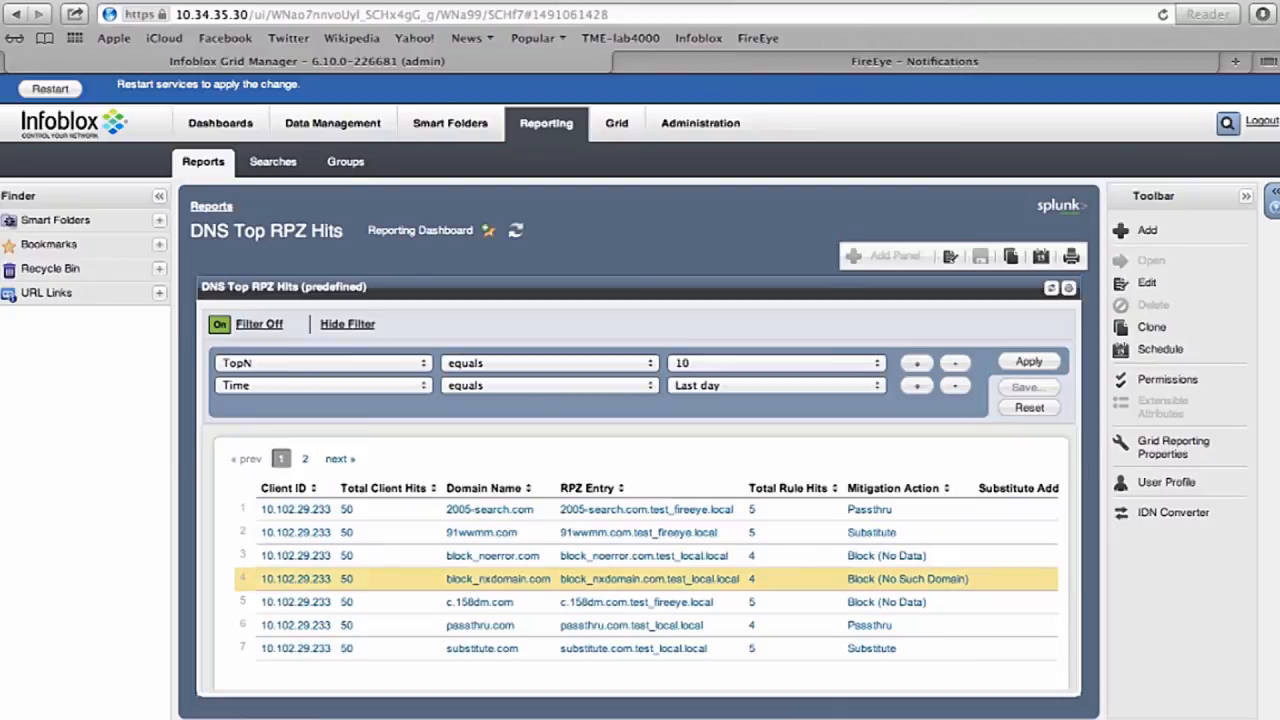